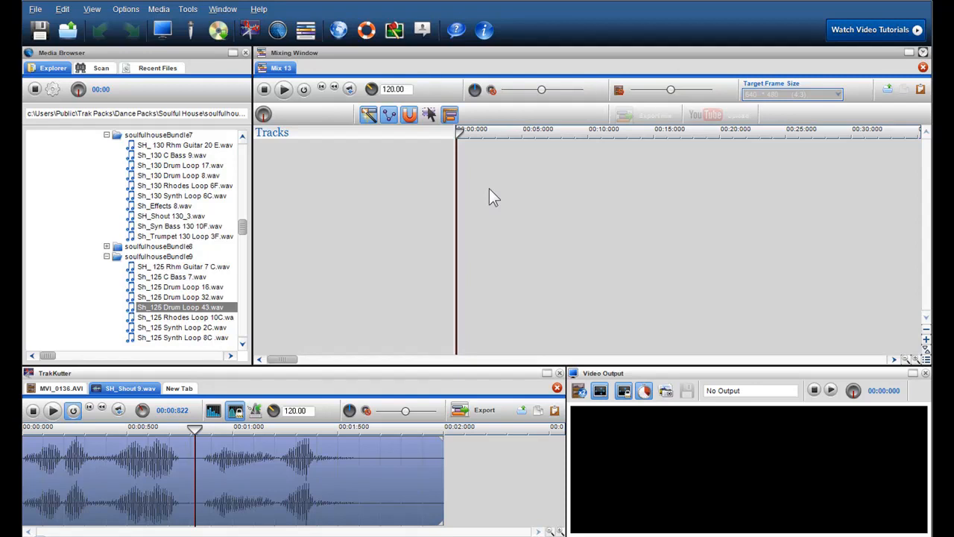
{"action": "mouse_move", "coordinate": [406, 250]}
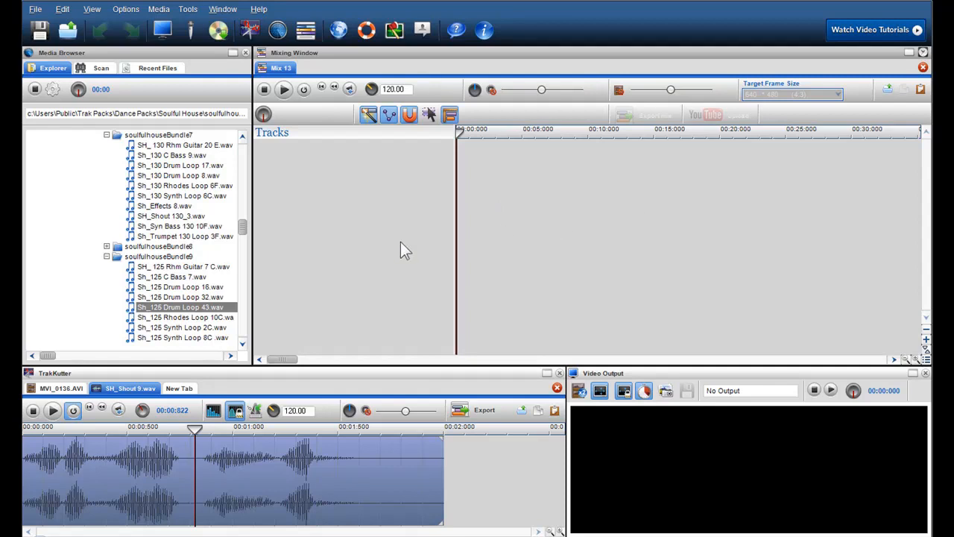
{"action": "mouse_move", "coordinate": [283, 251]}
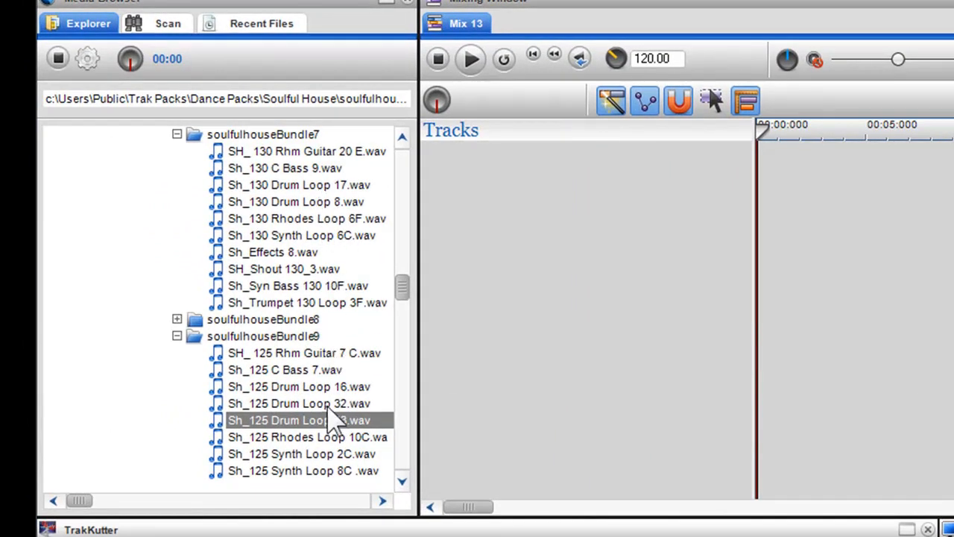
Step: Preview the Sh_125 Drum Loop 43 and Drum Loop 32 samples in soulfulhouseBundle9
{"action": "left_click", "coordinate": [301, 402]}
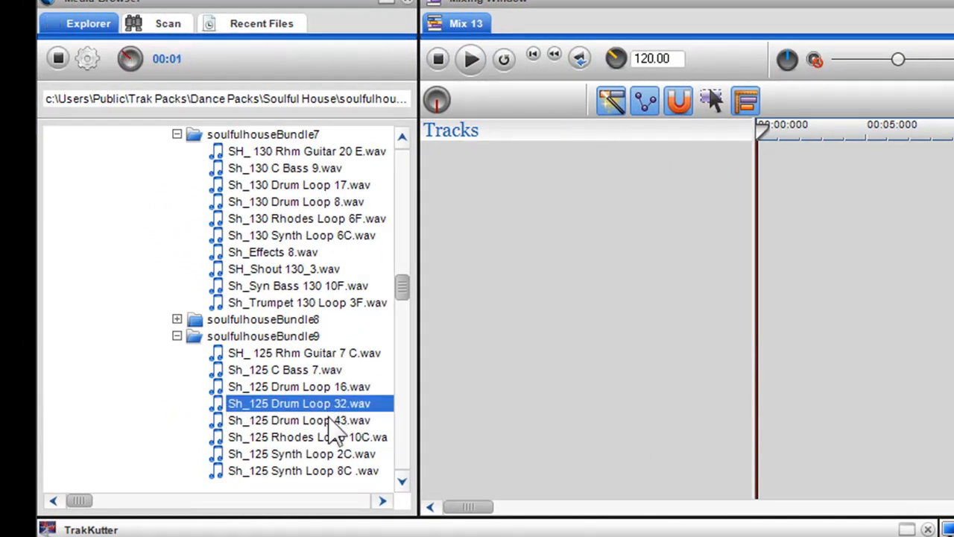
{"action": "left_click", "coordinate": [298, 421]}
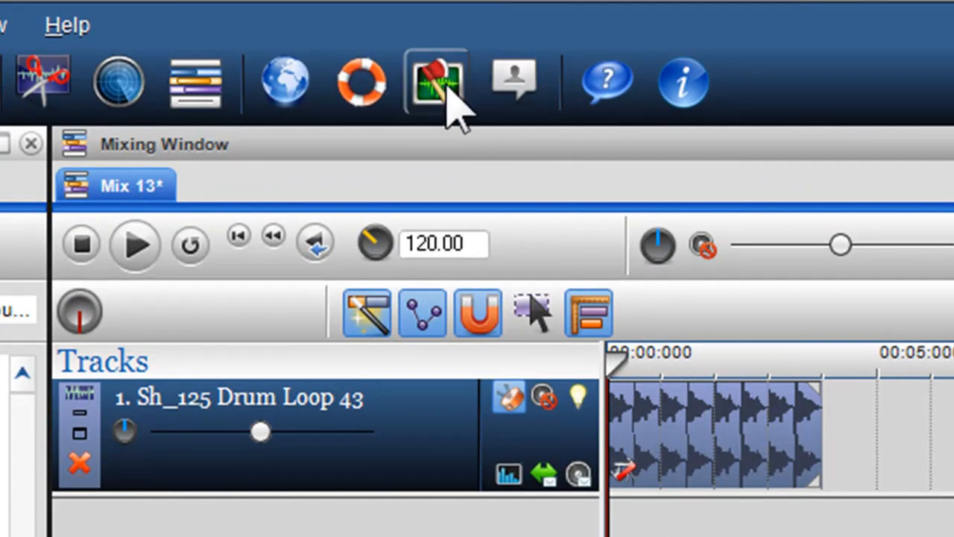
{"action": "mouse_move", "coordinate": [455, 89]}
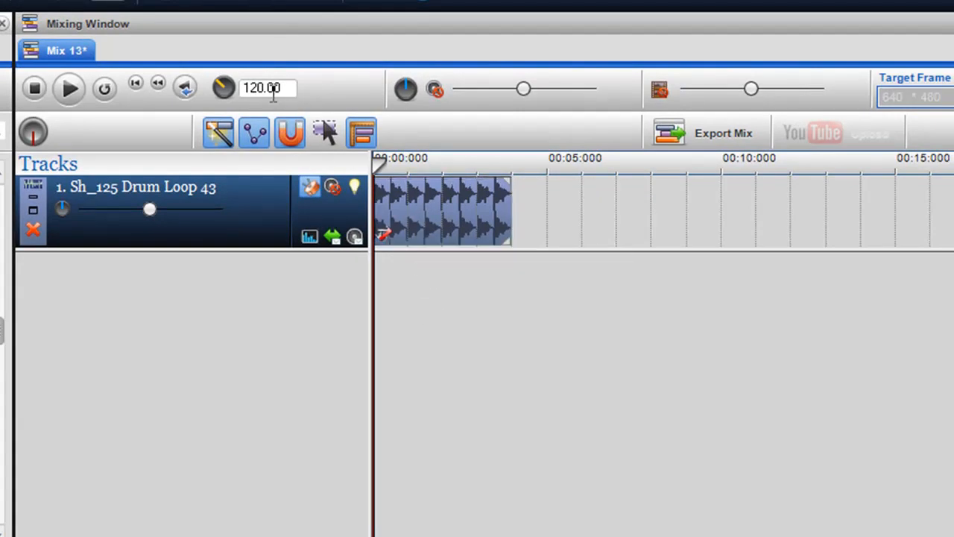
{"action": "mouse_move", "coordinate": [265, 90]}
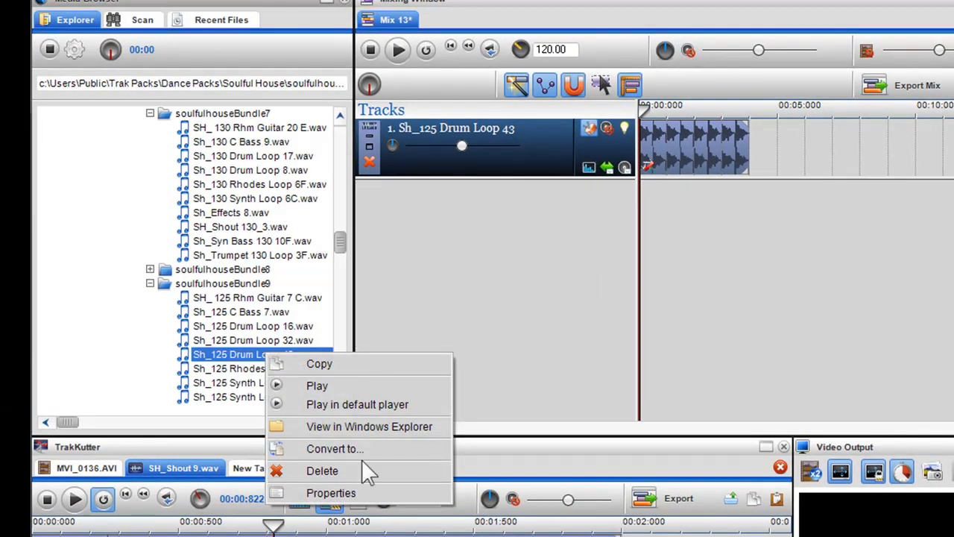
Step: Read the loop's 125 BPM from its properties and set the mix tempo to 125
{"action": "left_click", "coordinate": [331, 492]}
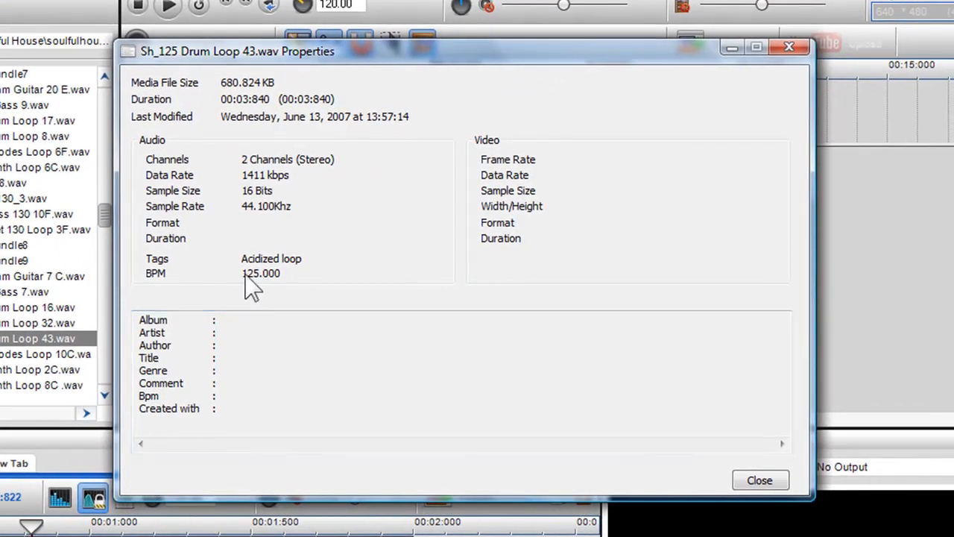
{"action": "left_click", "coordinate": [761, 481]}
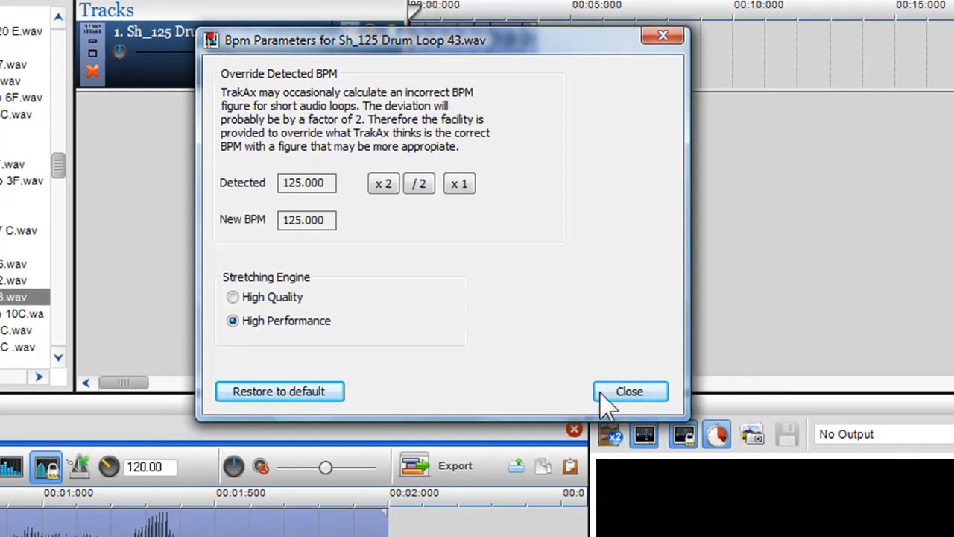
{"action": "left_click", "coordinate": [630, 390]}
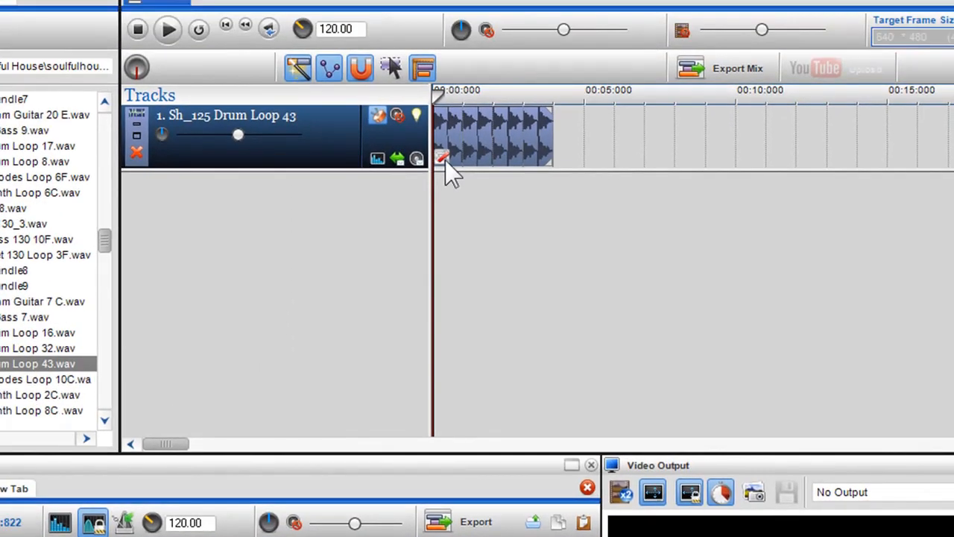
{"action": "double_click", "coordinate": [500, 137]}
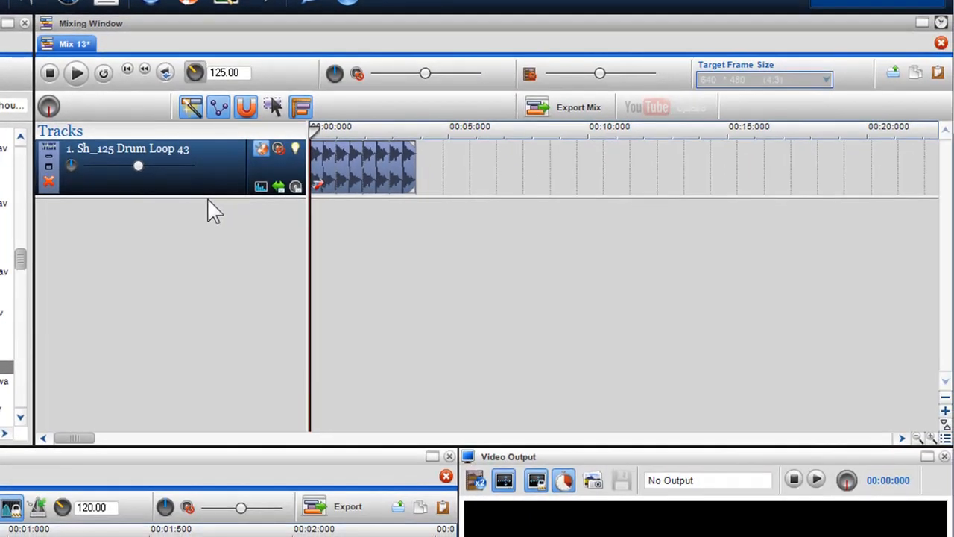
Step: Copy the drum loop to about 5 s and 10 s, trim the third copy, check a segment's properties
{"action": "left_click", "coordinate": [366, 179]}
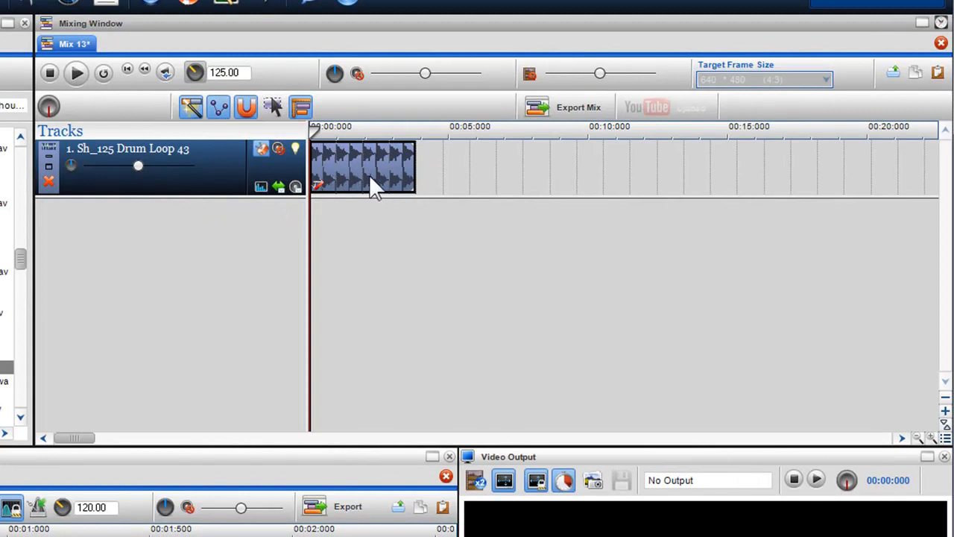
{"action": "left_click_drag", "start_coordinate": [414, 167], "coordinate": [817, 167]}
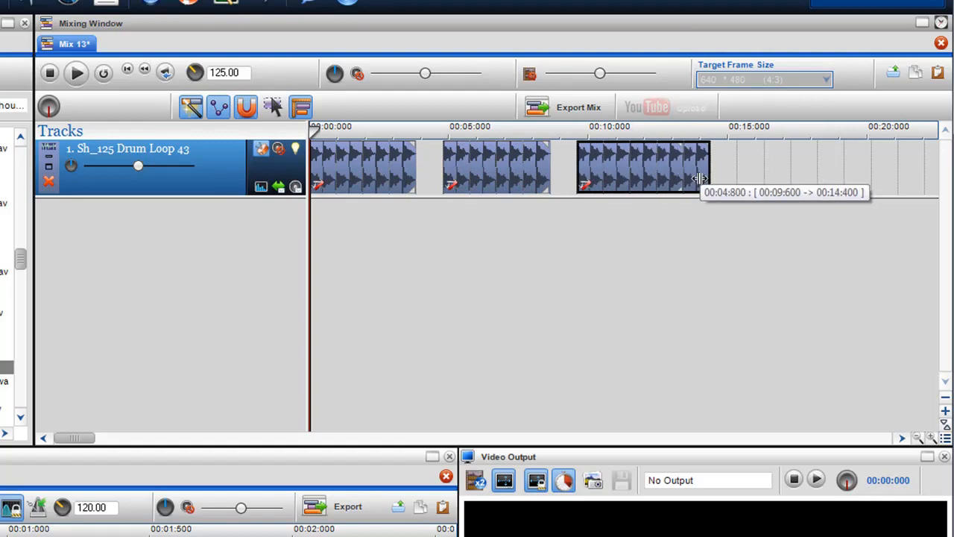
{"action": "left_click_drag", "start_coordinate": [704, 179], "coordinate": [683, 179]}
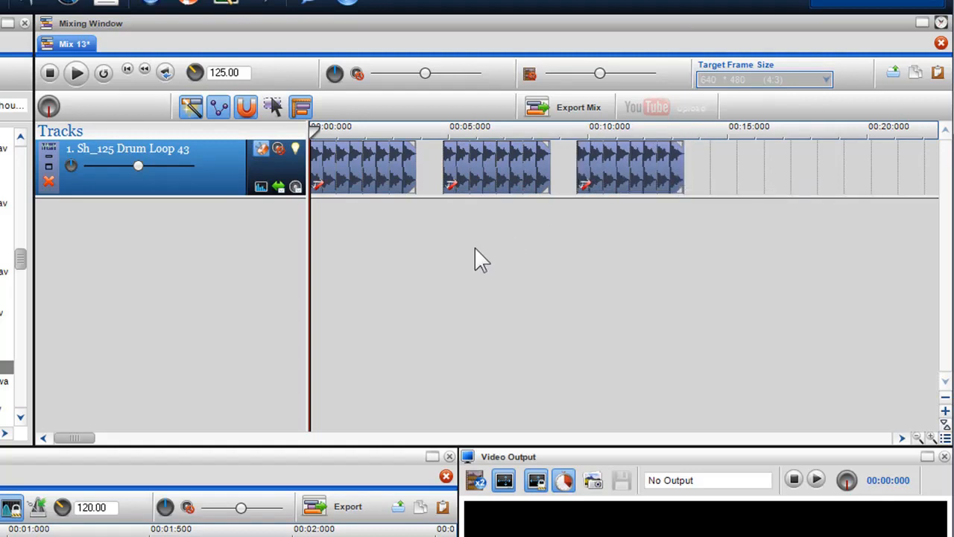
{"action": "mouse_move", "coordinate": [469, 251]}
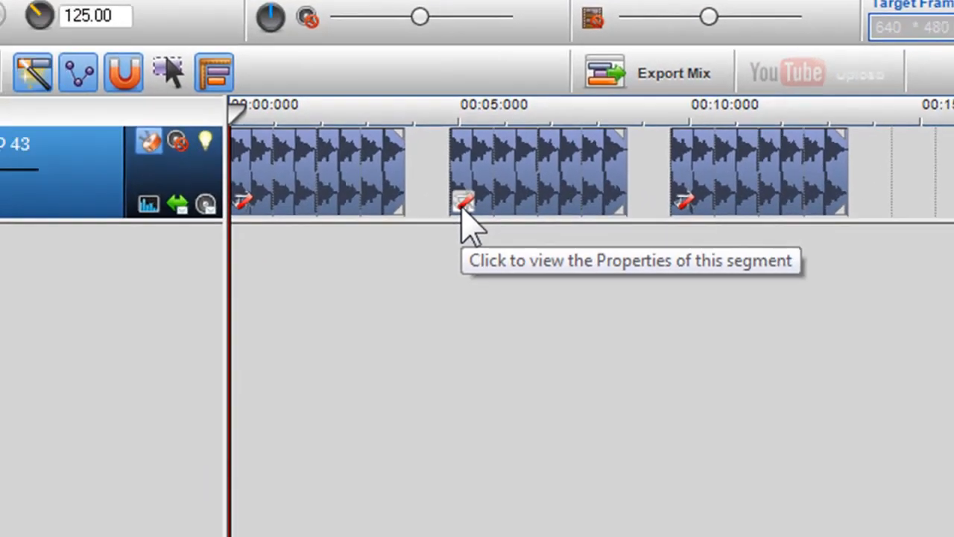
{"action": "left_click", "coordinate": [466, 202]}
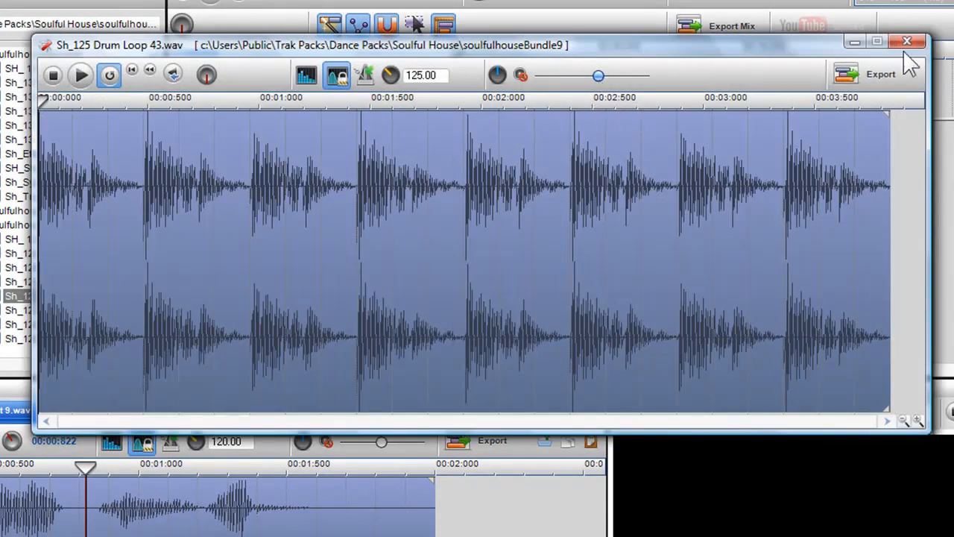
{"action": "left_click", "coordinate": [903, 42]}
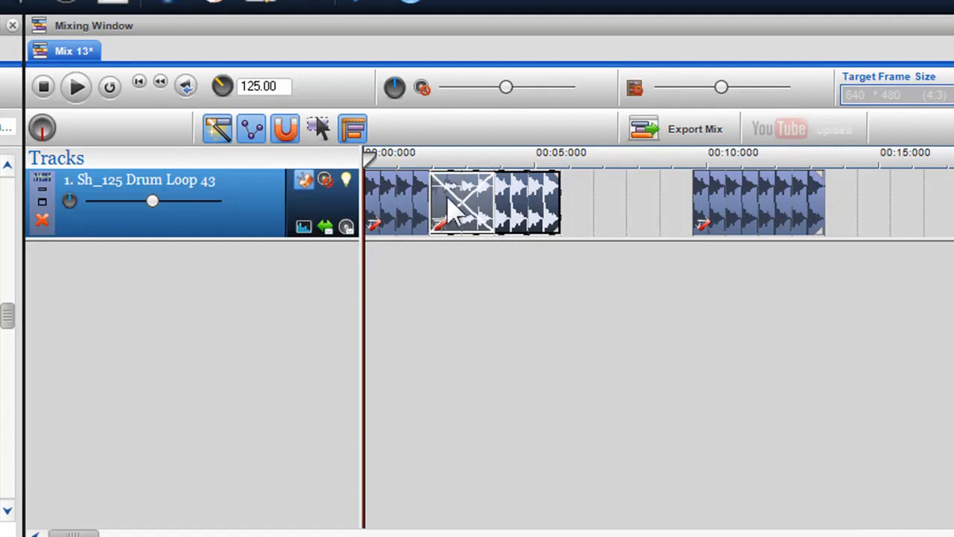
Step: Give the overlapping drum segments a Slow fade type
{"action": "right_click", "coordinate": [462, 209]}
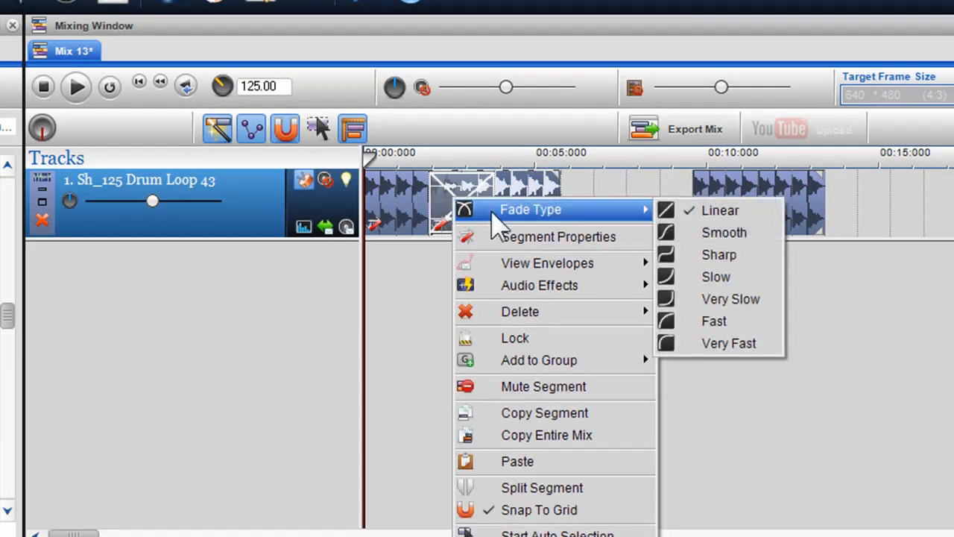
{"action": "mouse_move", "coordinate": [716, 276]}
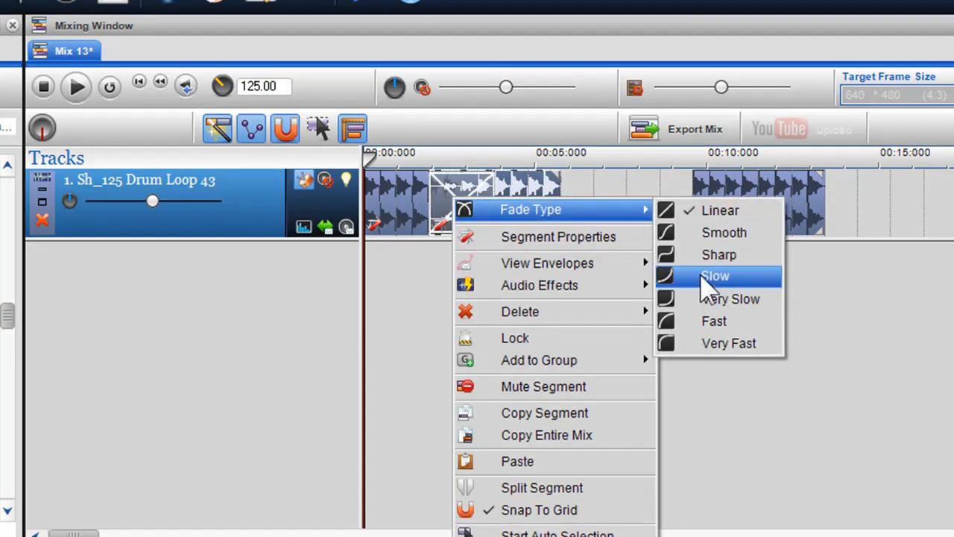
{"action": "left_click", "coordinate": [716, 275]}
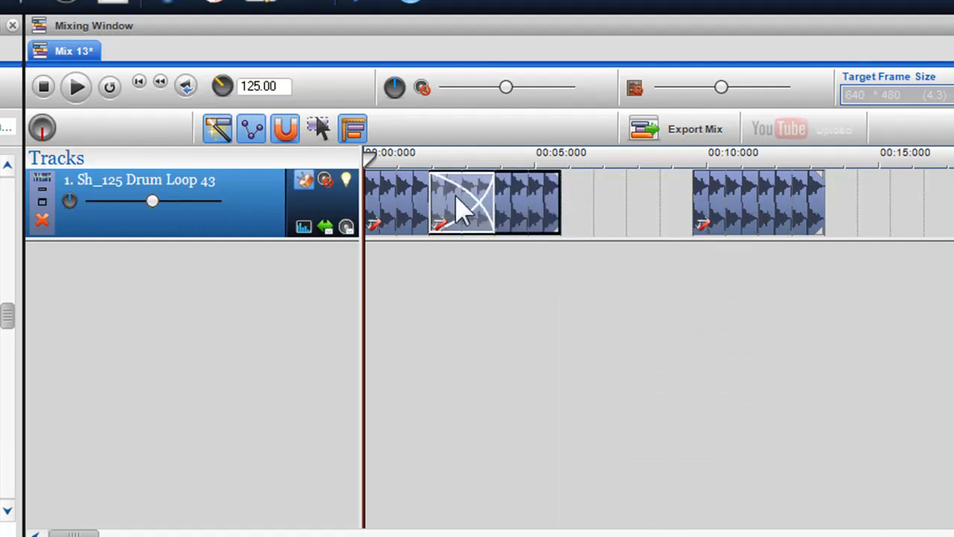
{"action": "left_click", "coordinate": [465, 206]}
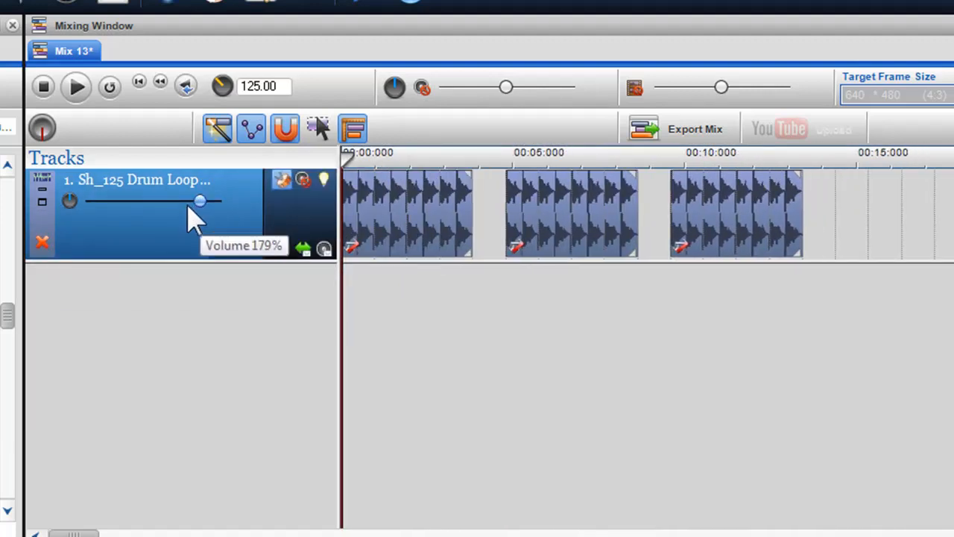
Step: Lower the drum track volume to 138% and open Delete on the middle segment
{"action": "left_click_drag", "start_coordinate": [200, 199], "coordinate": [176, 200]}
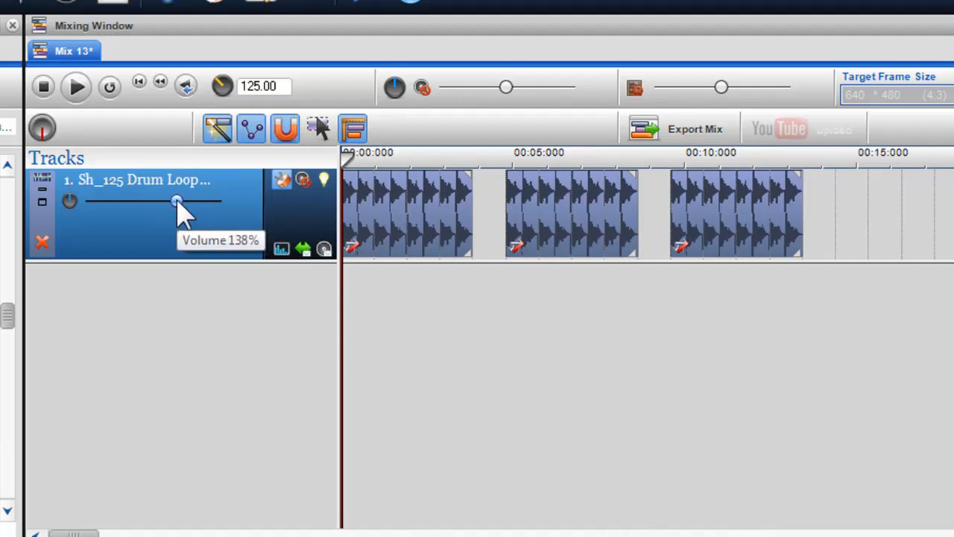
{"action": "right_click", "coordinate": [555, 224]}
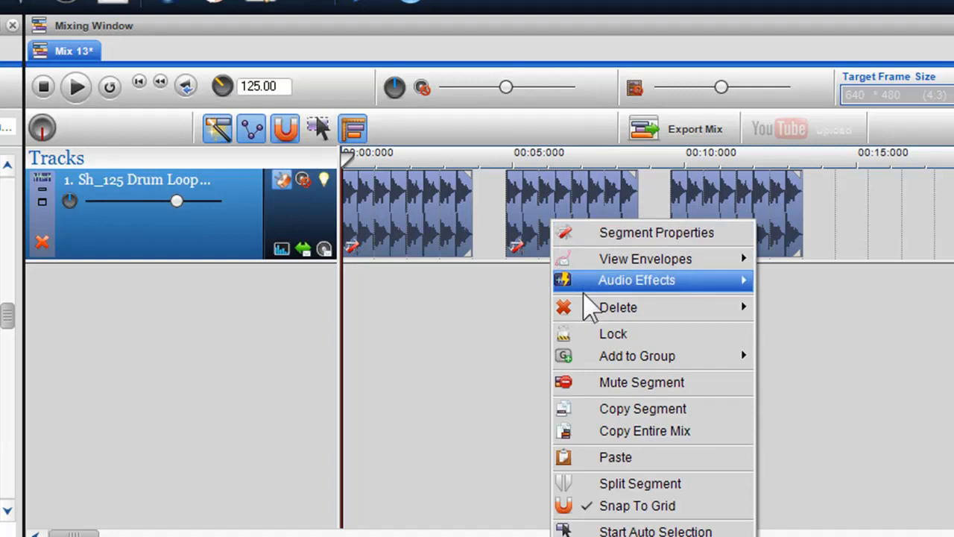
{"action": "mouse_move", "coordinate": [619, 307]}
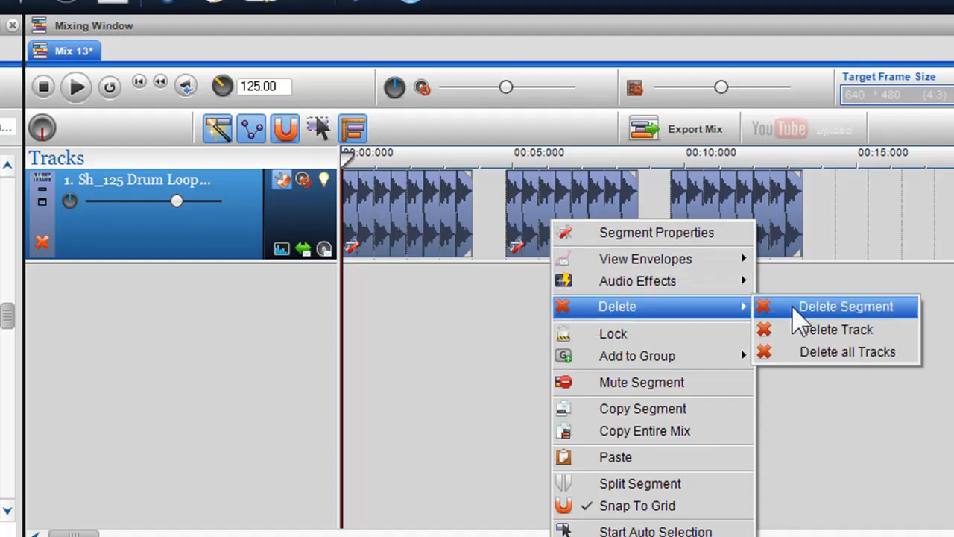
{"action": "left_click", "coordinate": [850, 307]}
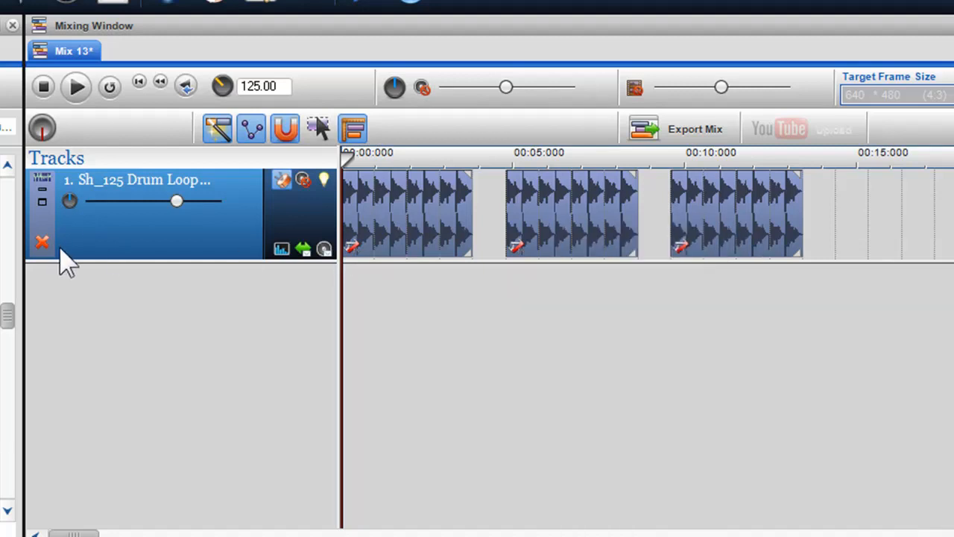
{"action": "mouse_move", "coordinate": [40, 241]}
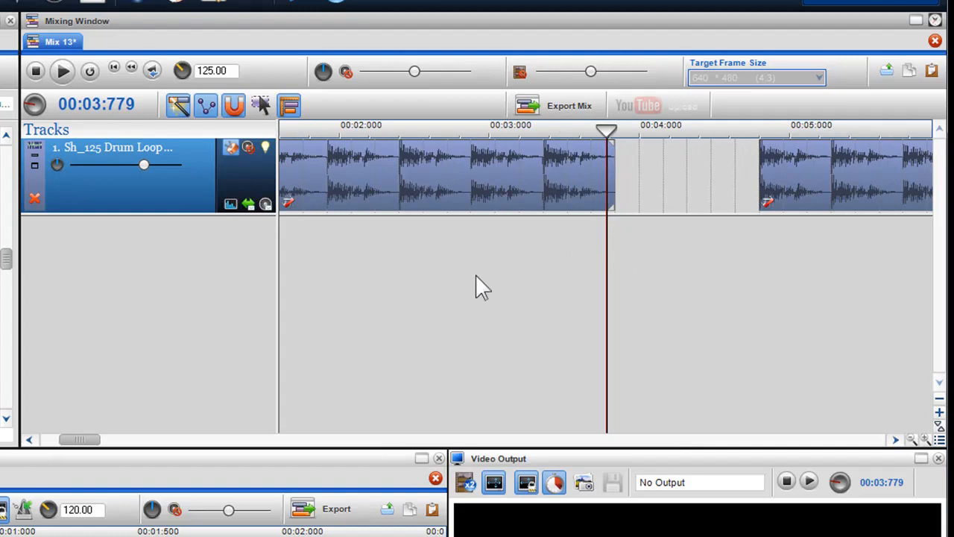
Step: Fill and resize the short drum-loop pieces around the four-second mark
{"action": "left_click_drag", "start_coordinate": [77, 438], "coordinate": [102, 439]}
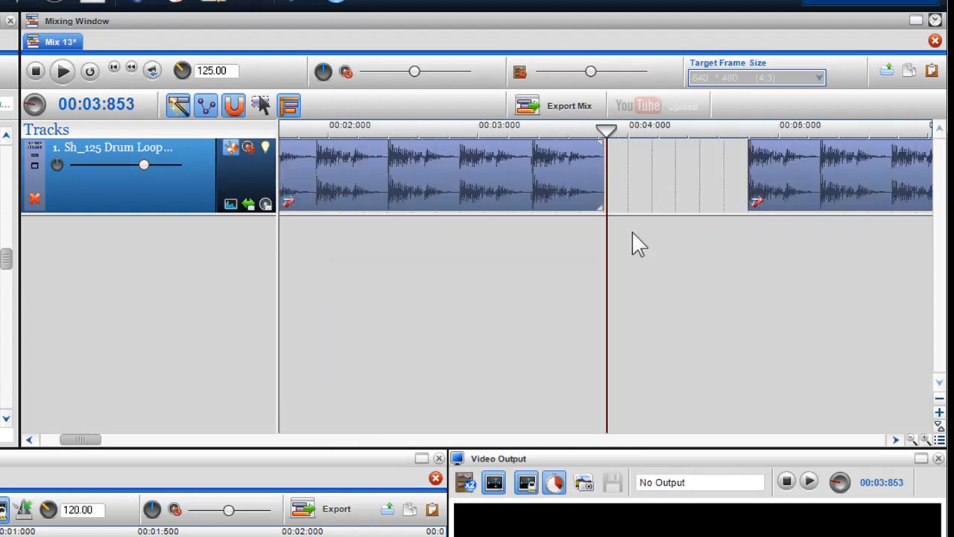
{"action": "left_click_drag", "start_coordinate": [605, 186], "coordinate": [649, 186]}
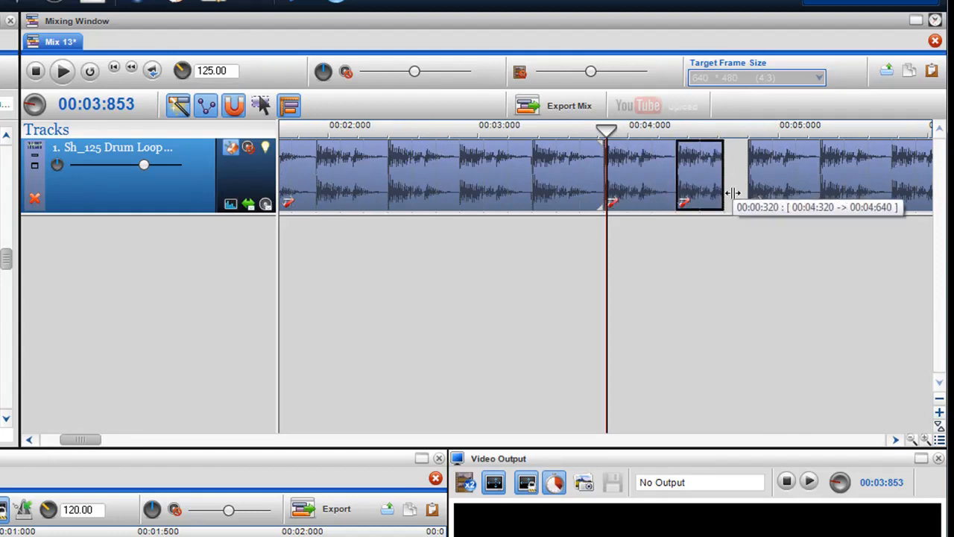
{"action": "left_click_drag", "start_coordinate": [734, 190], "coordinate": [738, 209]}
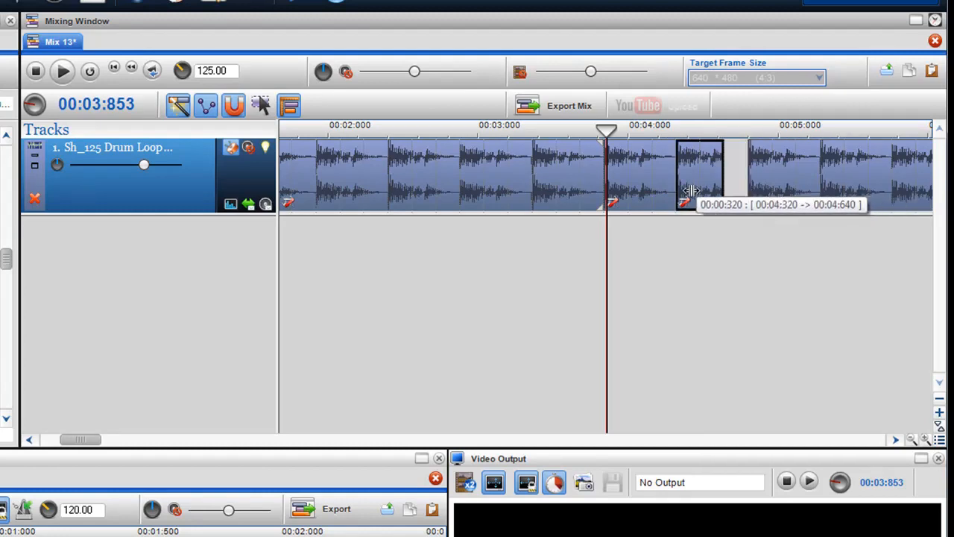
{"action": "left_click_drag", "start_coordinate": [689, 191], "coordinate": [719, 187]}
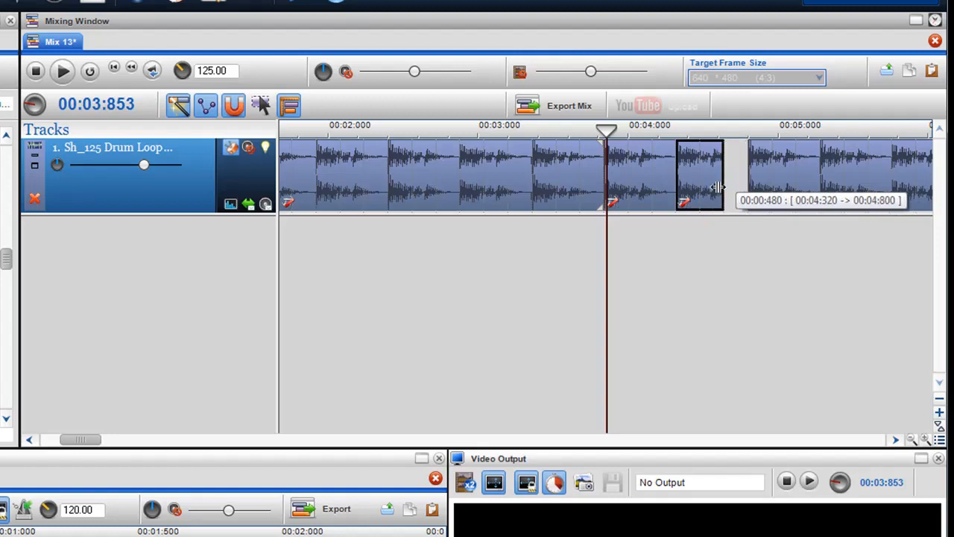
{"action": "left_click_drag", "start_coordinate": [719, 186], "coordinate": [728, 181]}
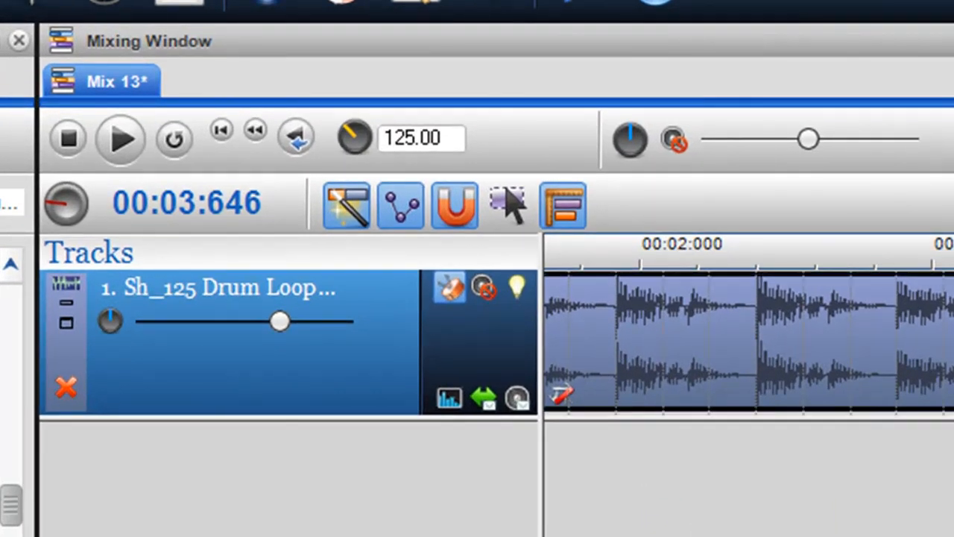
{"action": "mouse_move", "coordinate": [459, 207]}
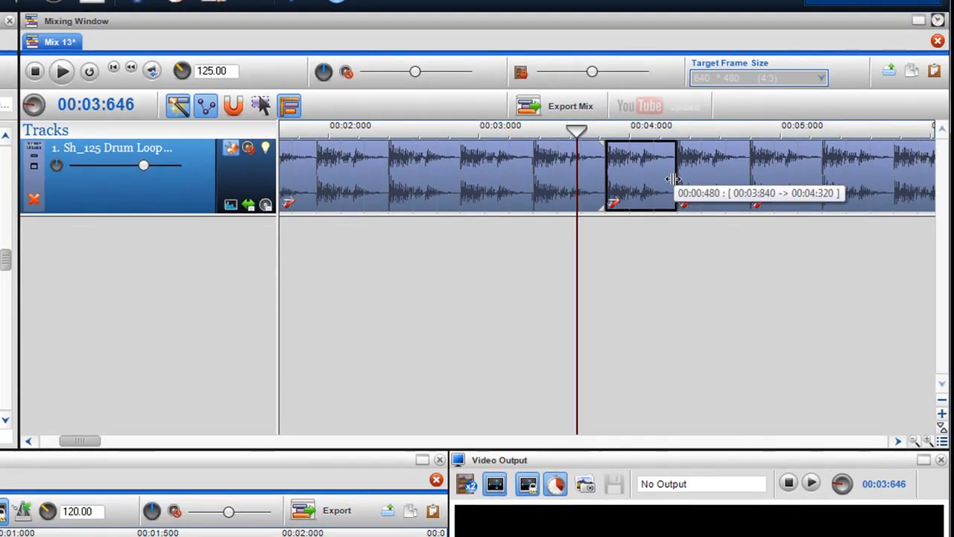
{"action": "left_click_drag", "start_coordinate": [674, 179], "coordinate": [659, 179]}
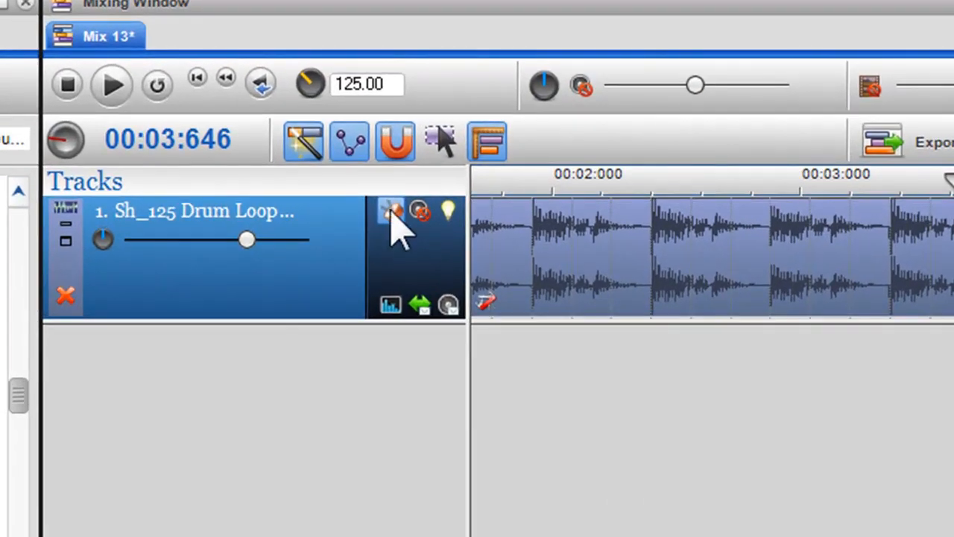
{"action": "mouse_move", "coordinate": [391, 211]}
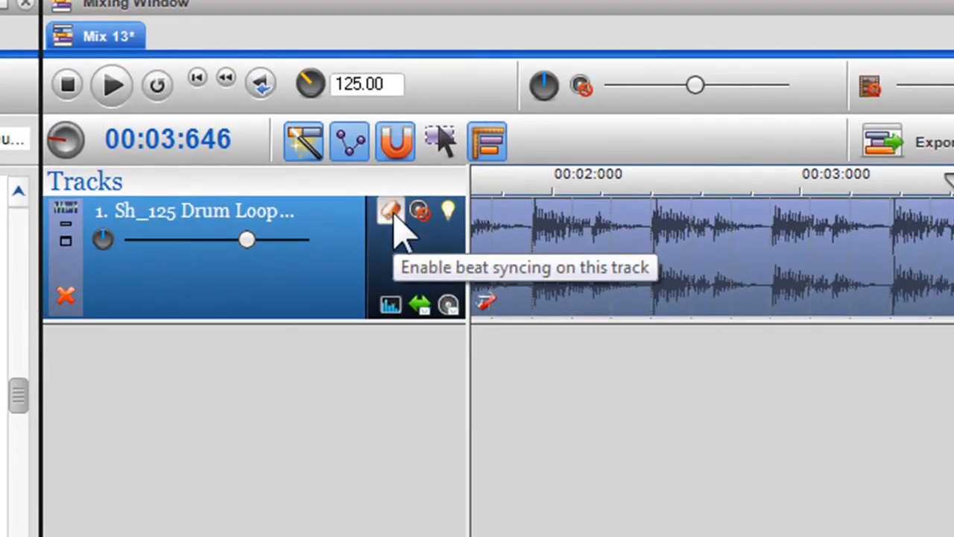
Step: Turn on beat syncing for the drum track and play it back
{"action": "left_click", "coordinate": [389, 211]}
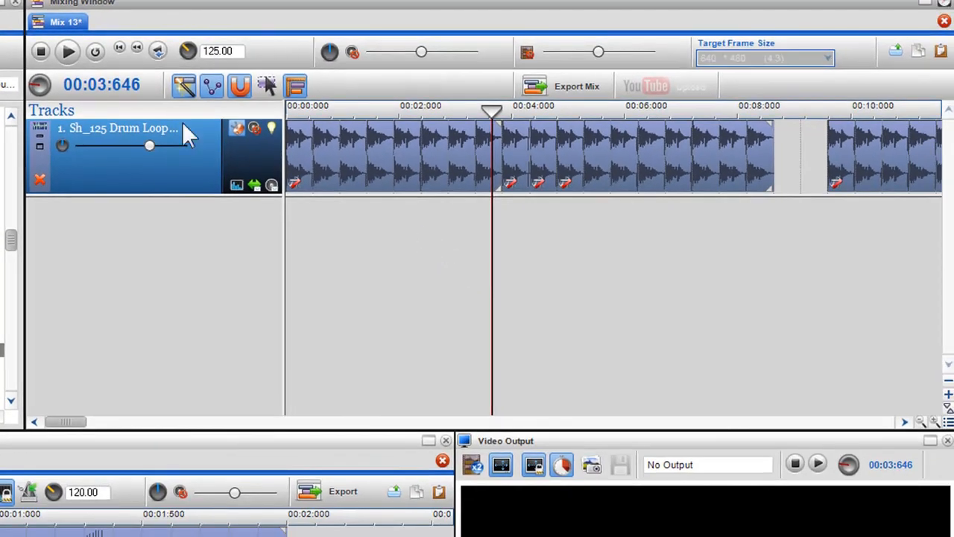
{"action": "left_click", "coordinate": [69, 51]}
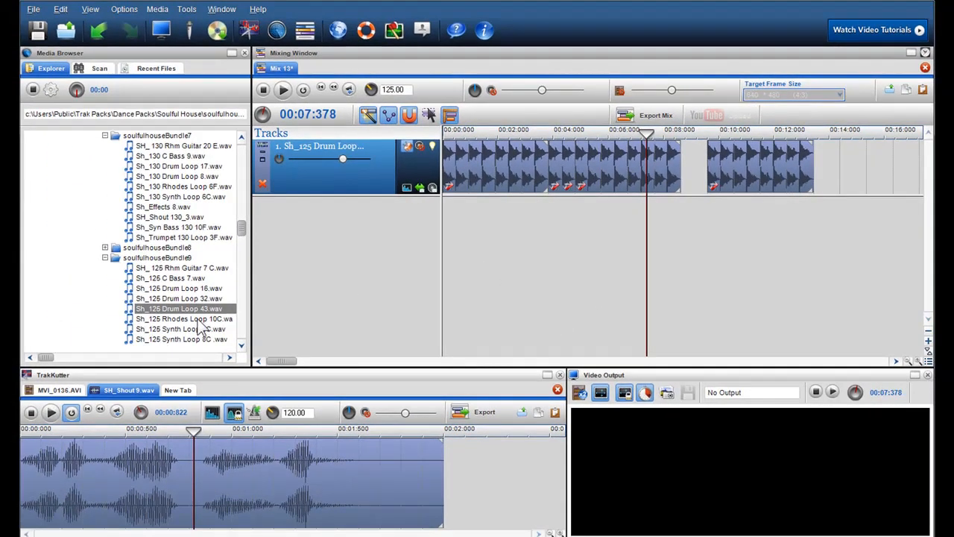
Step: Drop another 125 bpm drum loop on a new track and lengthen the top loop to end with it
{"action": "left_click", "coordinate": [179, 299]}
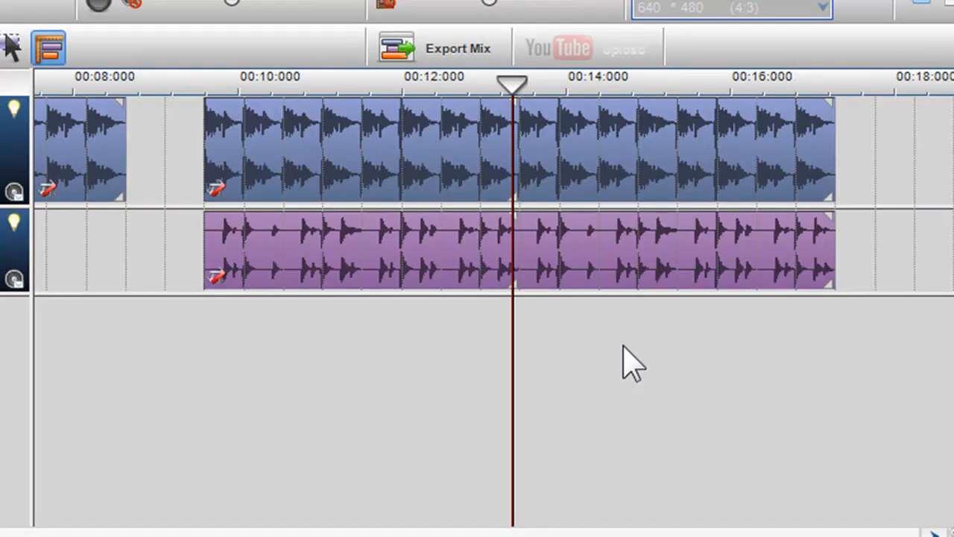
{"action": "left_click_drag", "start_coordinate": [835, 251], "coordinate": [716, 250]}
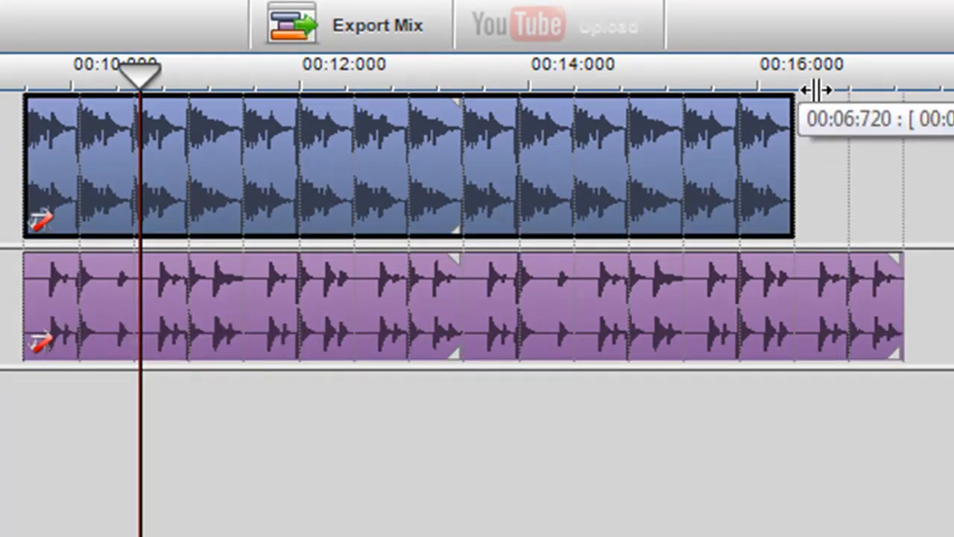
{"action": "left_click_drag", "start_coordinate": [813, 90], "coordinate": [843, 137]}
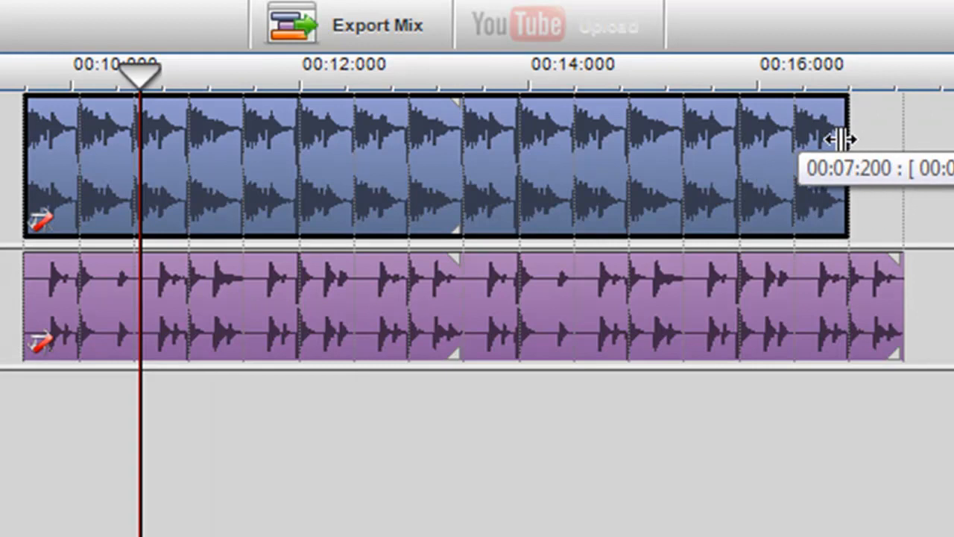
{"action": "left_click_drag", "start_coordinate": [843, 137], "coordinate": [892, 137]}
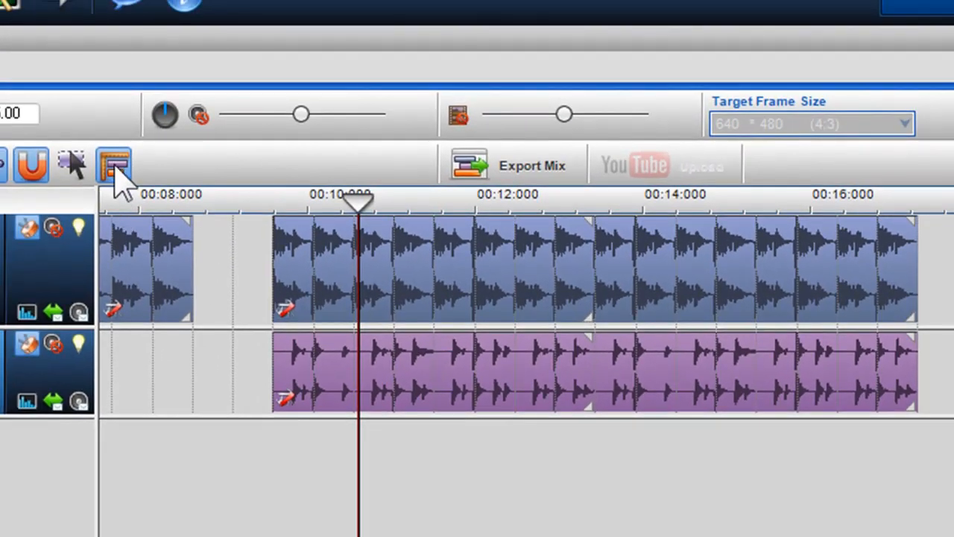
{"action": "mouse_move", "coordinate": [117, 179]}
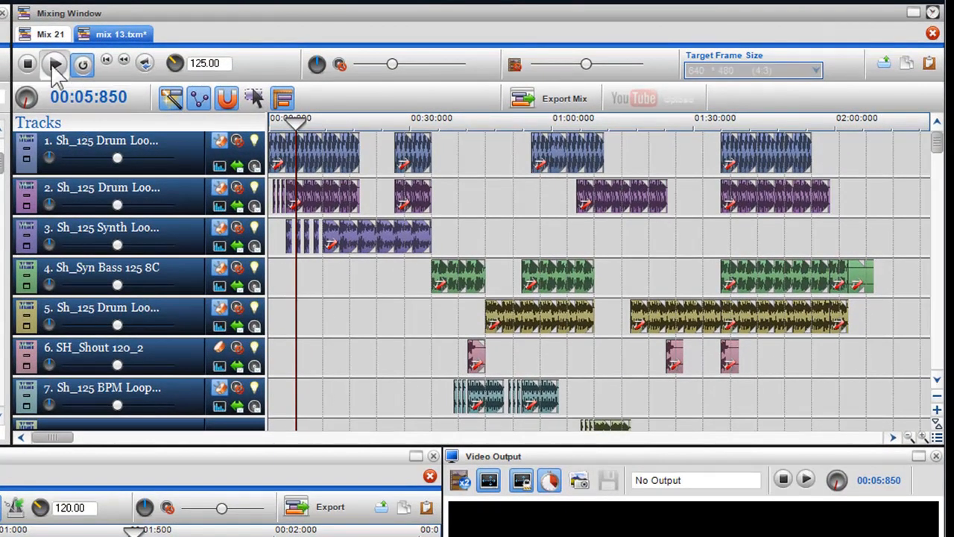
Step: Play the opening of mix 13.txm and bring up the green bass segment's options
{"action": "left_click", "coordinate": [53, 64]}
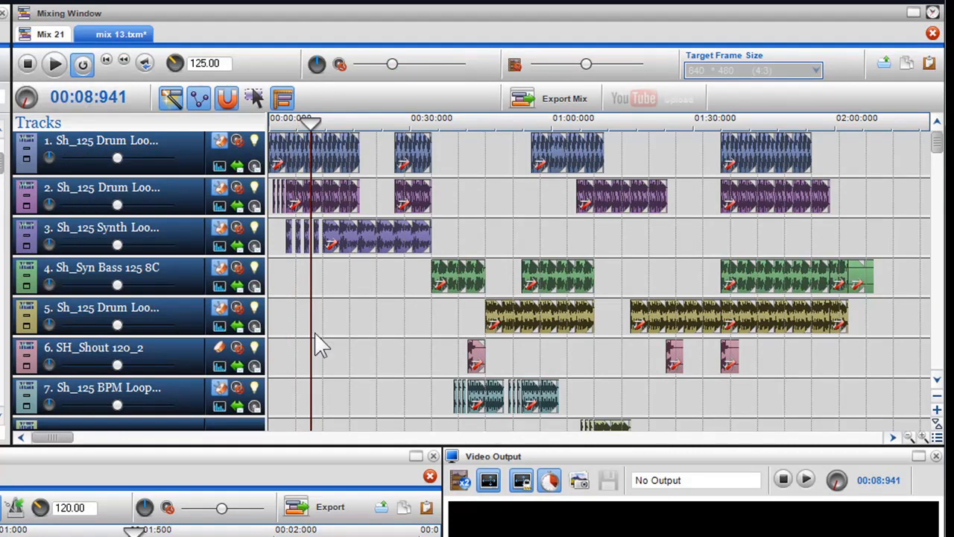
{"action": "left_click", "coordinate": [435, 118]}
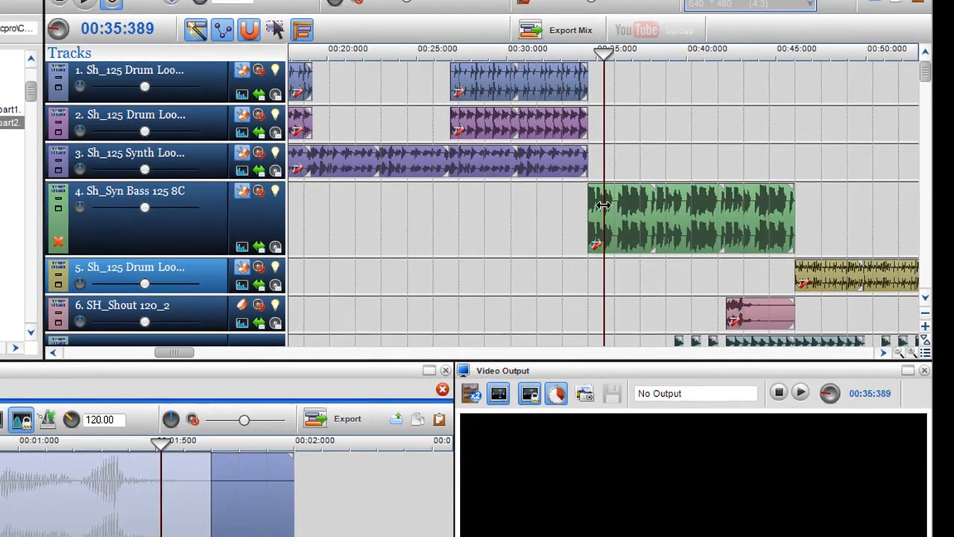
{"action": "right_click", "coordinate": [619, 216]}
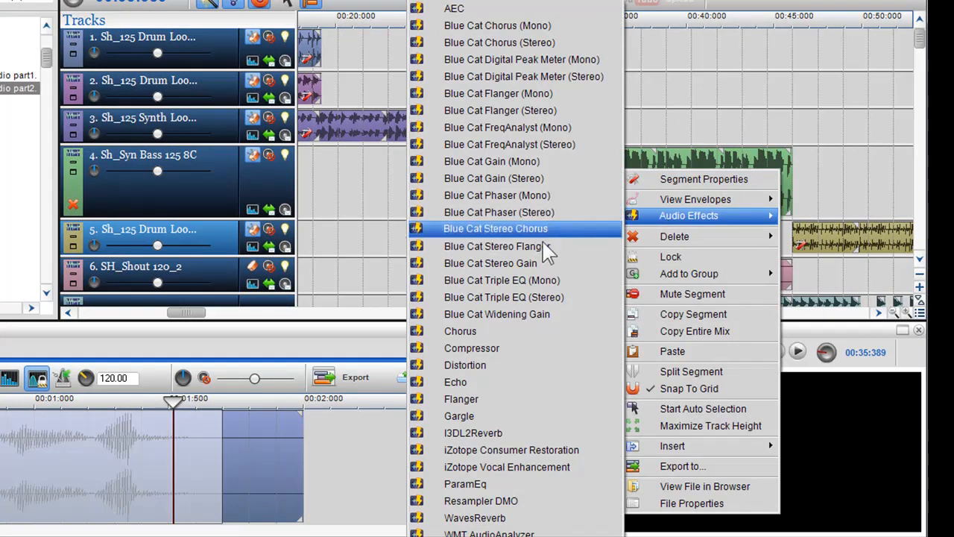
Step: Add a Blue Cat Stereo Flanger over the whole bass segment with a rise-and-fall envelope
{"action": "left_click", "coordinate": [492, 246]}
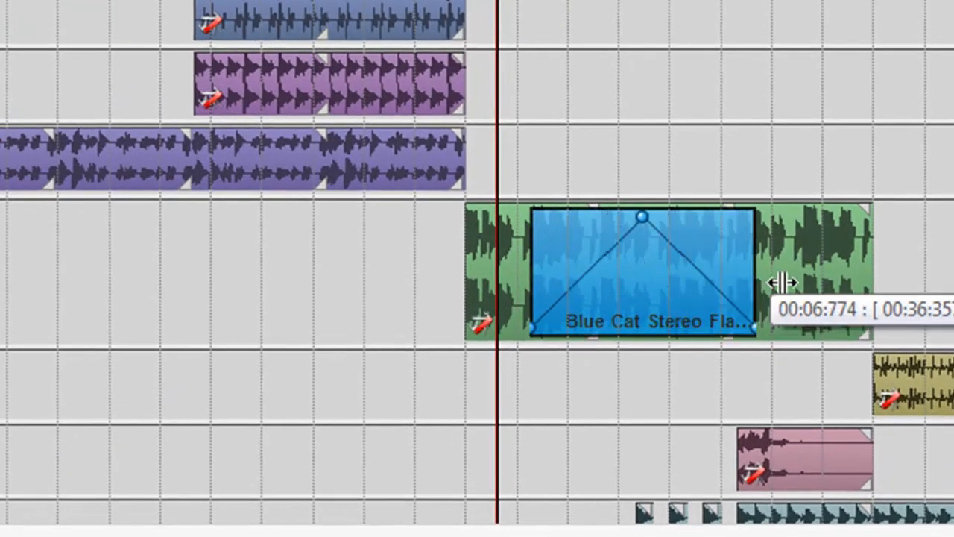
{"action": "left_click_drag", "start_coordinate": [758, 285], "coordinate": [847, 285]}
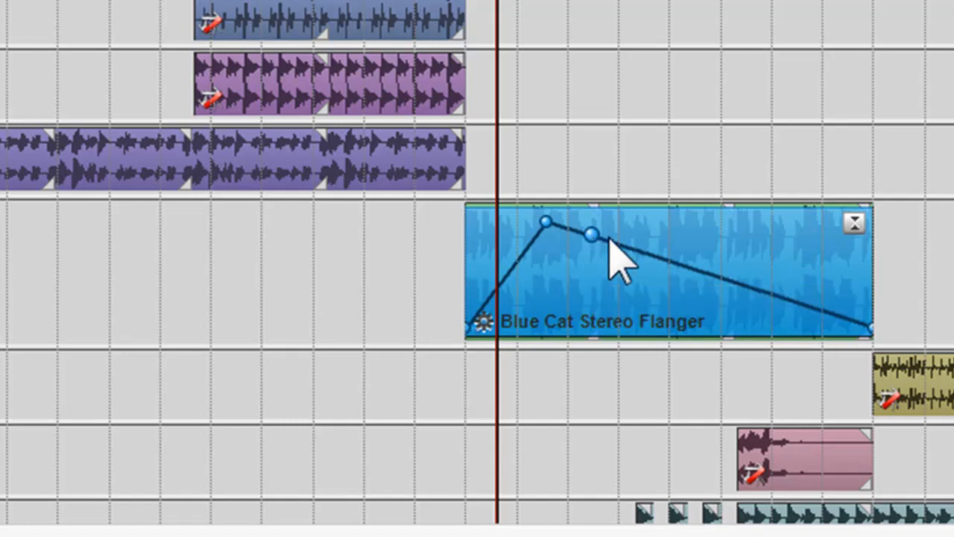
{"action": "left_click_drag", "start_coordinate": [589, 236], "coordinate": [544, 235]}
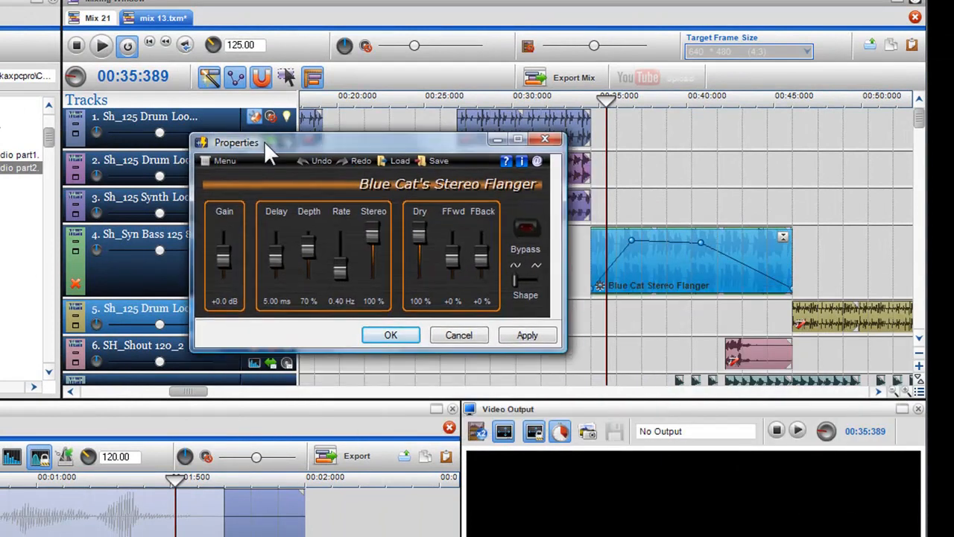
Step: Play the flanged bass while adjusting the flanger's FBack feedback amount
{"action": "left_click_drag", "start_coordinate": [235, 143], "coordinate": [219, 164]}
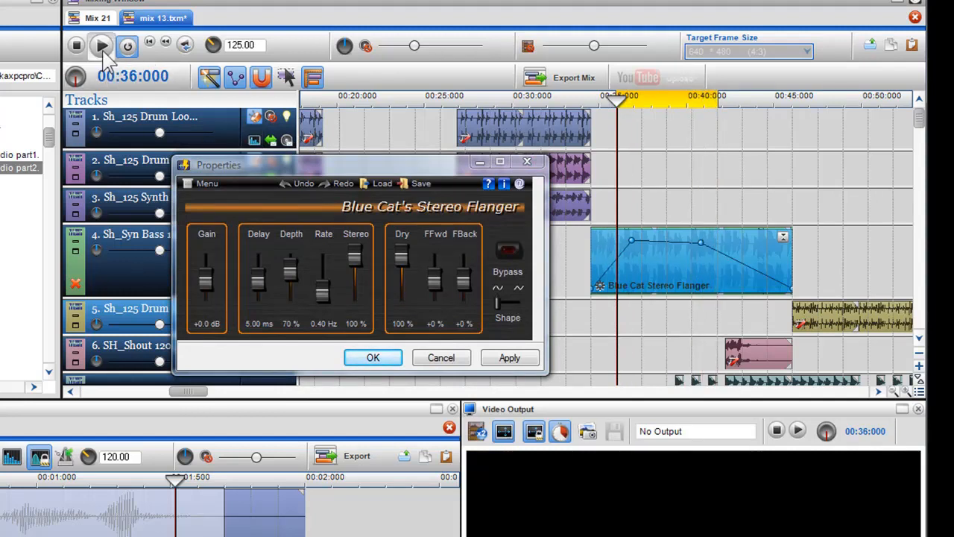
{"action": "mouse_move", "coordinate": [97, 46]}
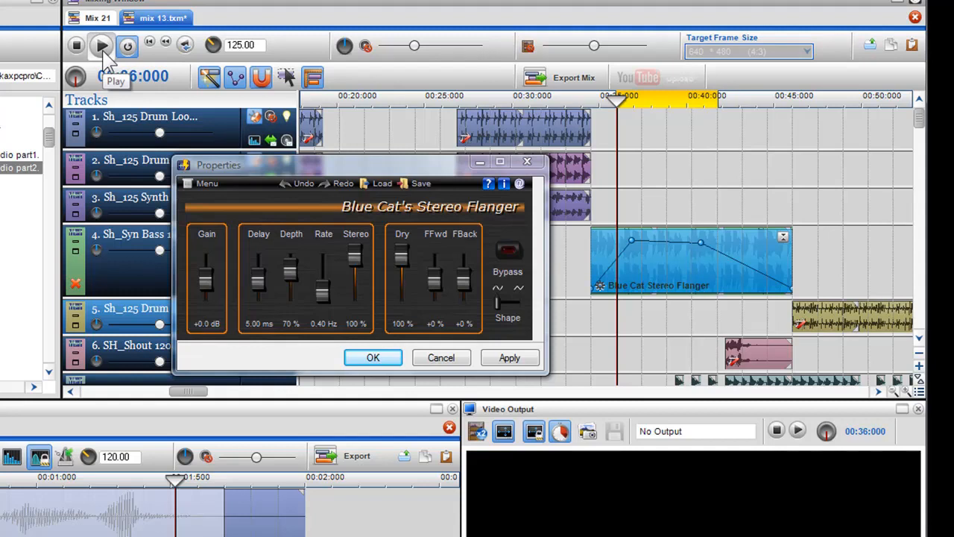
{"action": "left_click", "coordinate": [95, 46]}
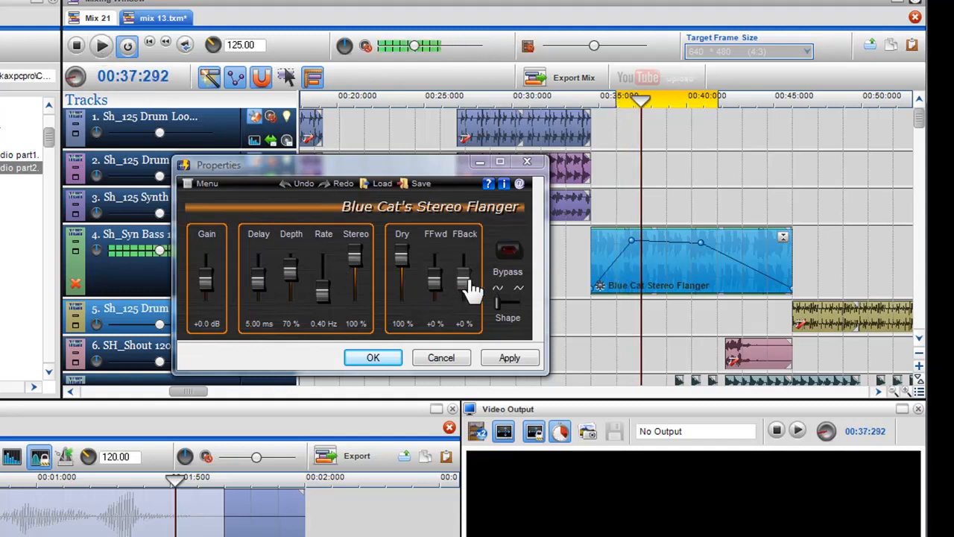
{"action": "left_click_drag", "start_coordinate": [464, 286], "coordinate": [464, 268]}
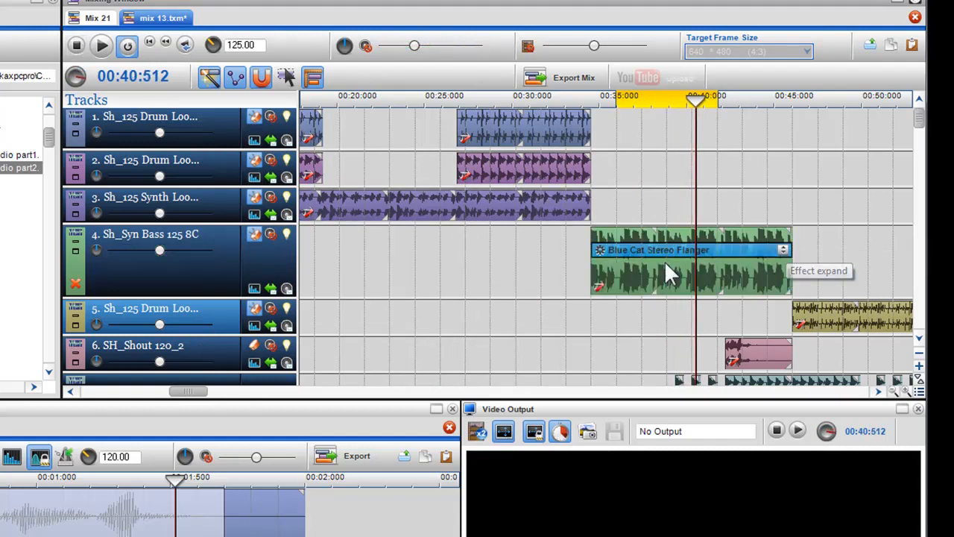
Step: Add Blue Cat Gain (Stereo) to the bass segment and a fade-out point on the synth loop's end
{"action": "right_click", "coordinate": [672, 269]}
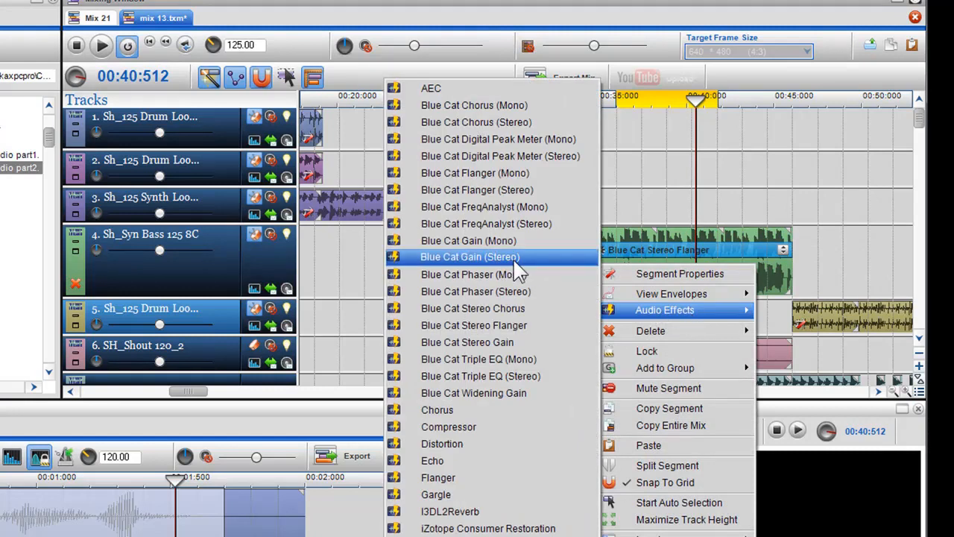
{"action": "left_click", "coordinate": [470, 256]}
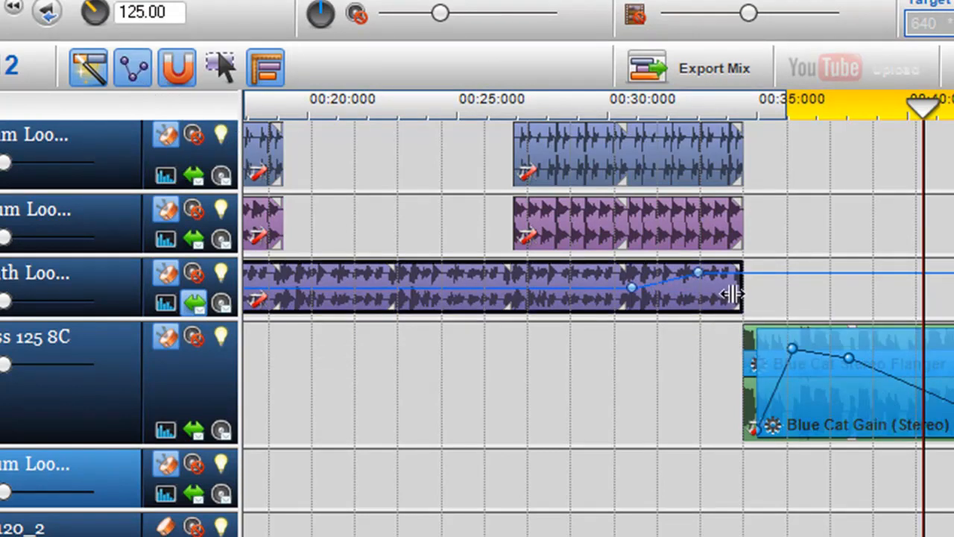
{"action": "left_click", "coordinate": [492, 299]}
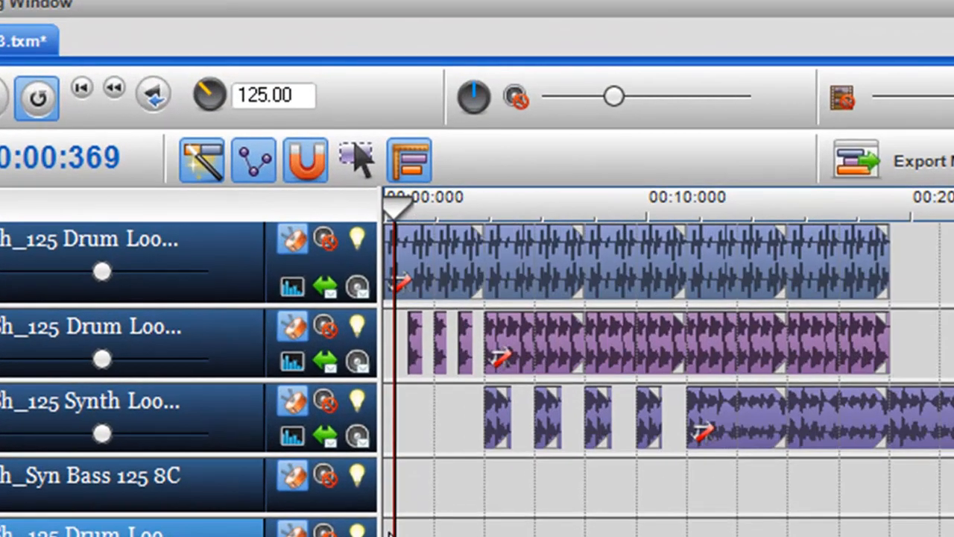
{"action": "mouse_move", "coordinate": [358, 164]}
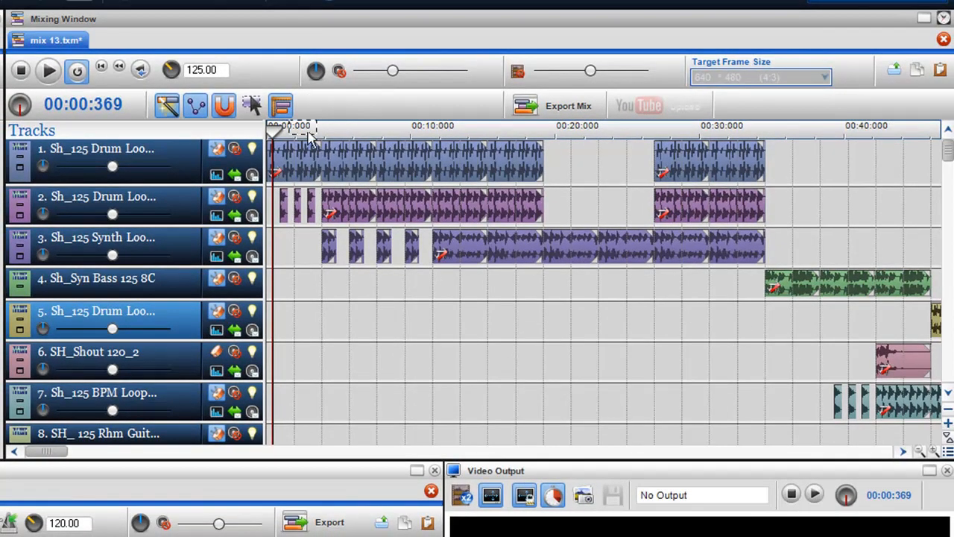
Step: Select the opening segments across all tracks and nudge them slightly right of zero
{"action": "left_click_drag", "start_coordinate": [276, 142], "coordinate": [657, 343]}
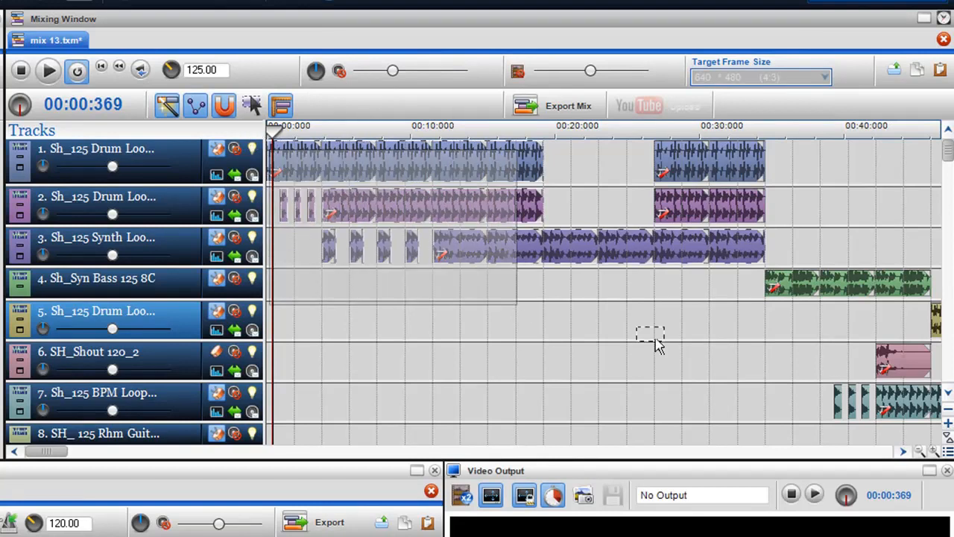
{"action": "scroll", "scroll_direction": "right", "scroll_amount": 3}
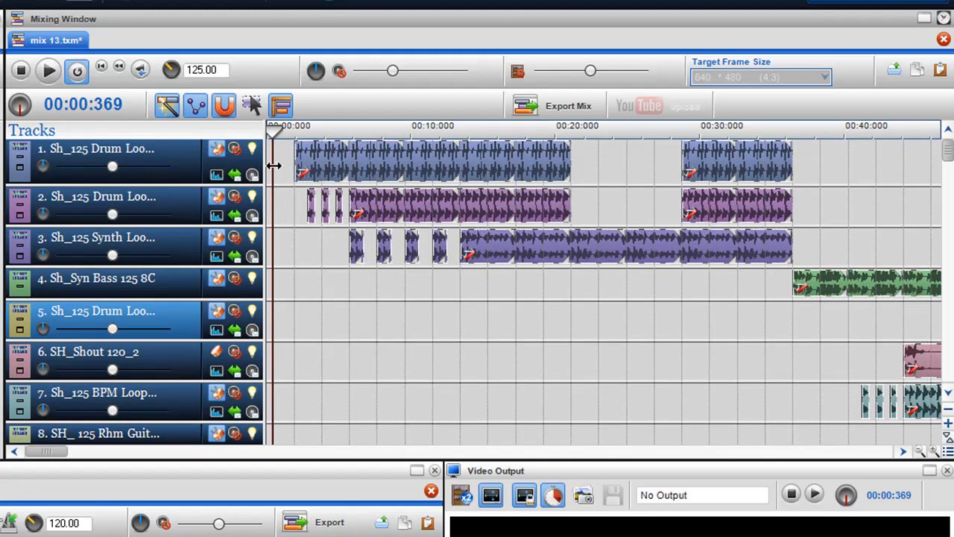
{"action": "mouse_move", "coordinate": [283, 179]}
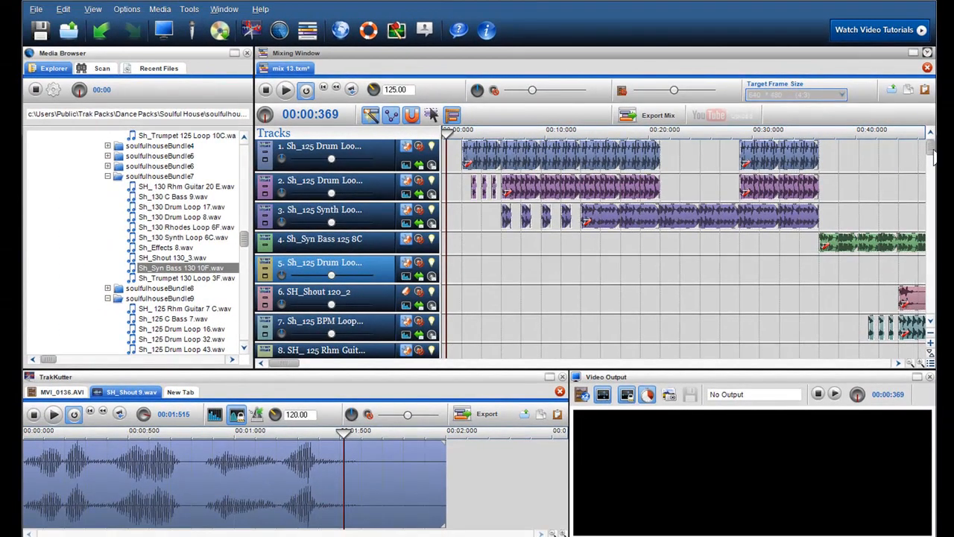
Step: Stretch the Sh_Syn Bass 130 loop on track 1 out to about 00:20 and audition it
{"action": "scroll", "scroll_direction": "down", "scroll_amount": 3}
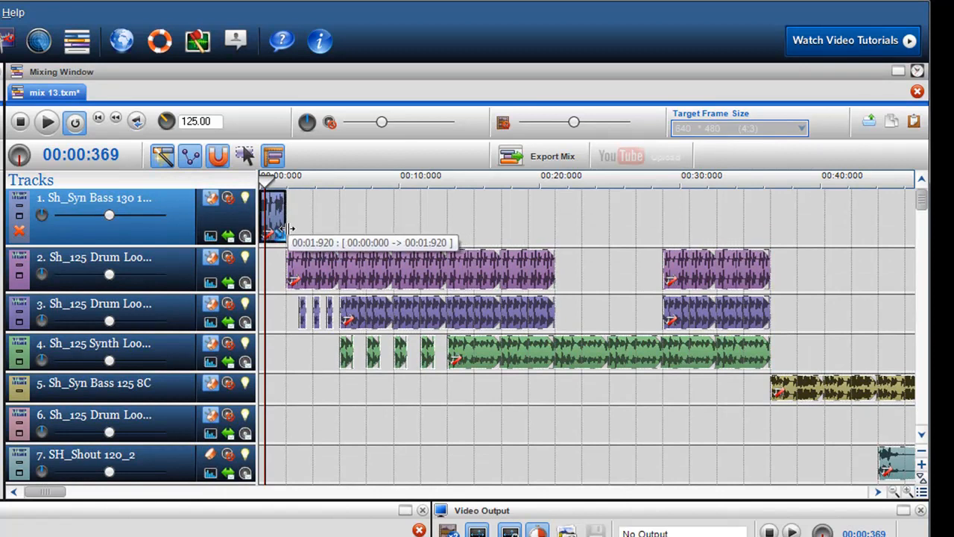
{"action": "left_click_drag", "start_coordinate": [286, 216], "coordinate": [551, 217]}
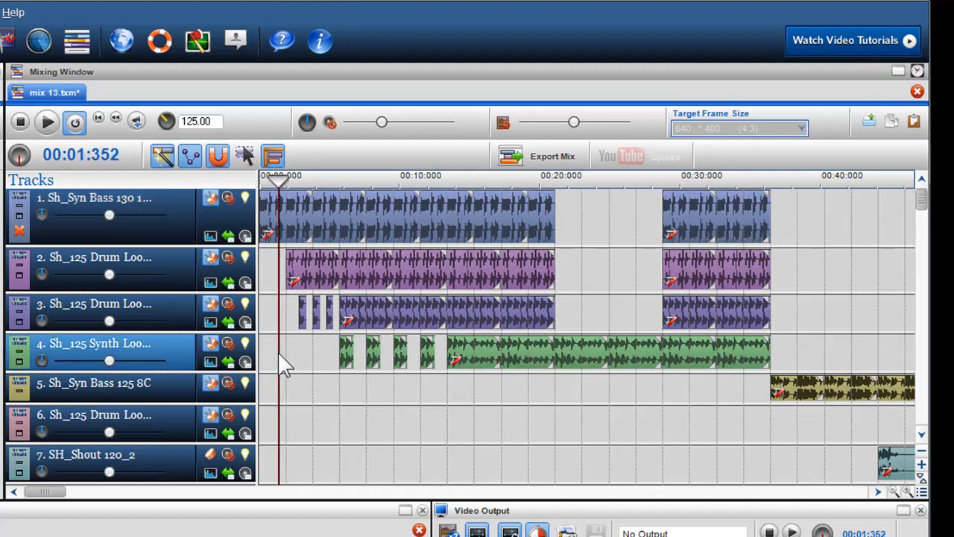
{"action": "left_click", "coordinate": [47, 122]}
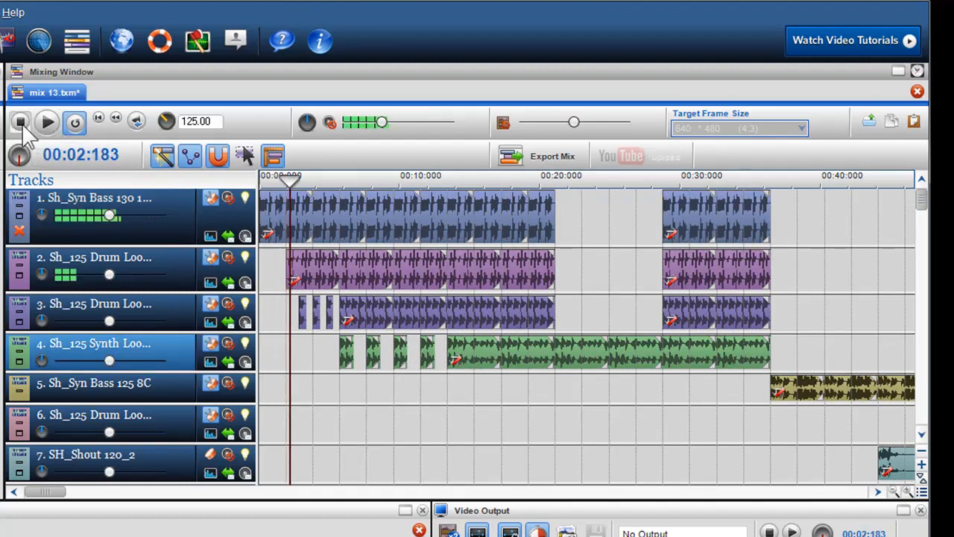
{"action": "left_click", "coordinate": [48, 121]}
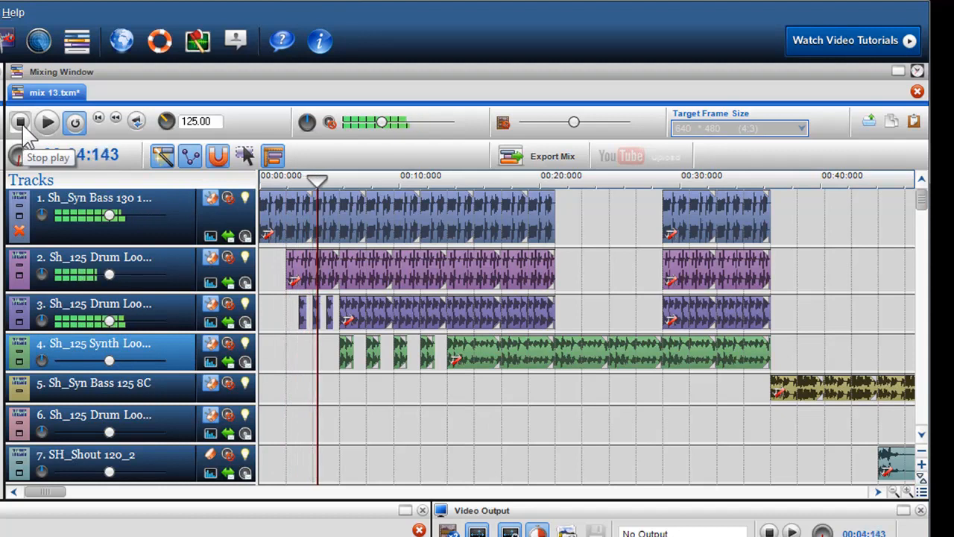
{"action": "left_click", "coordinate": [48, 123]}
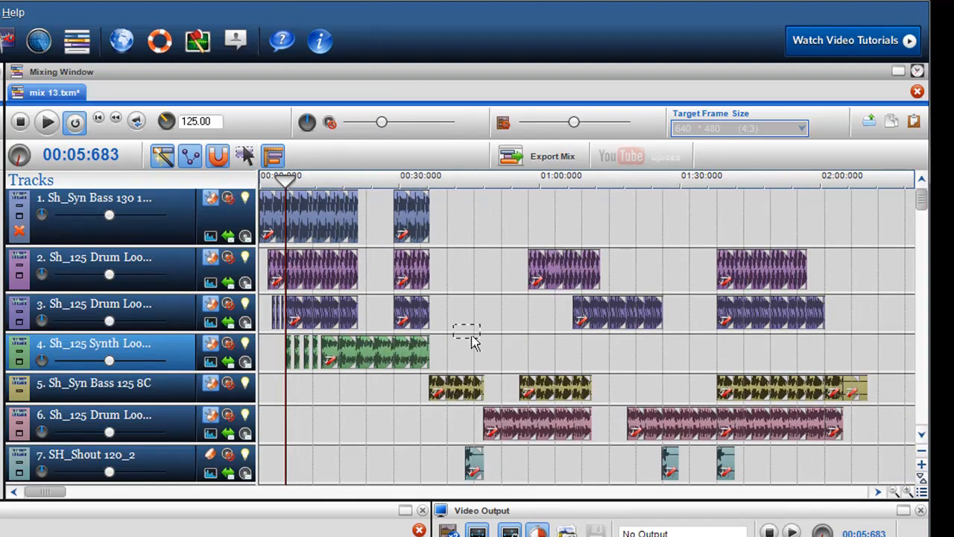
Step: Add the later drum loop segments on tracks 2 and 3 to Group 1
{"action": "left_click", "coordinate": [767, 323]}
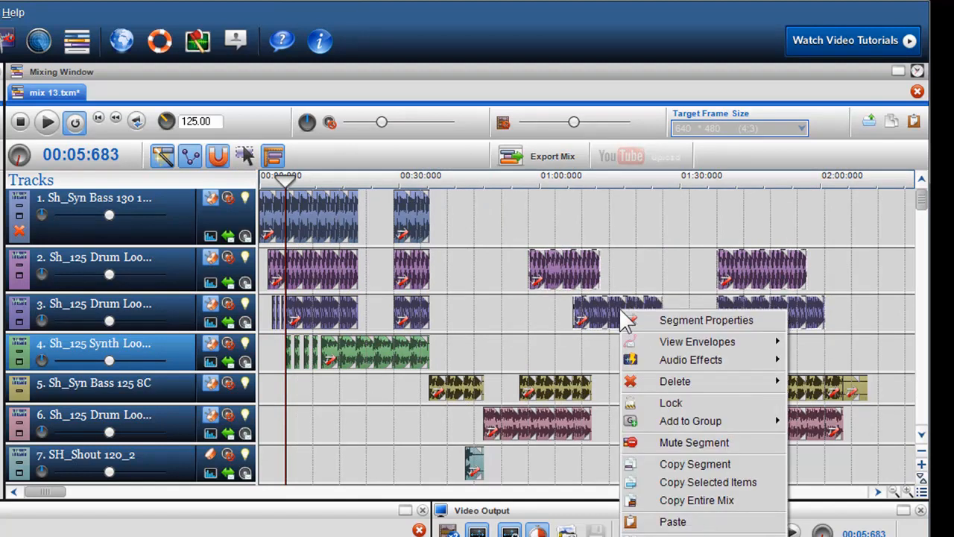
{"action": "mouse_move", "coordinate": [689, 421]}
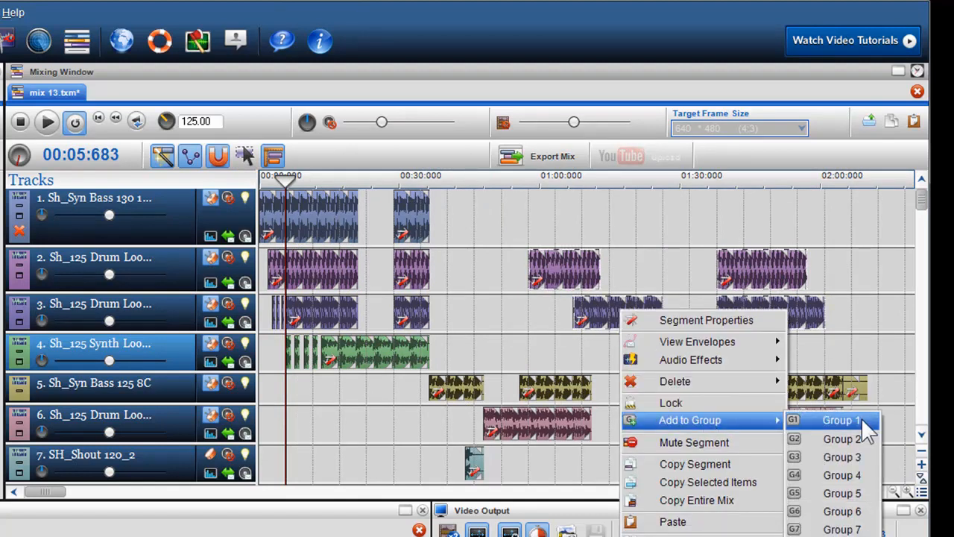
{"action": "left_click", "coordinate": [844, 421]}
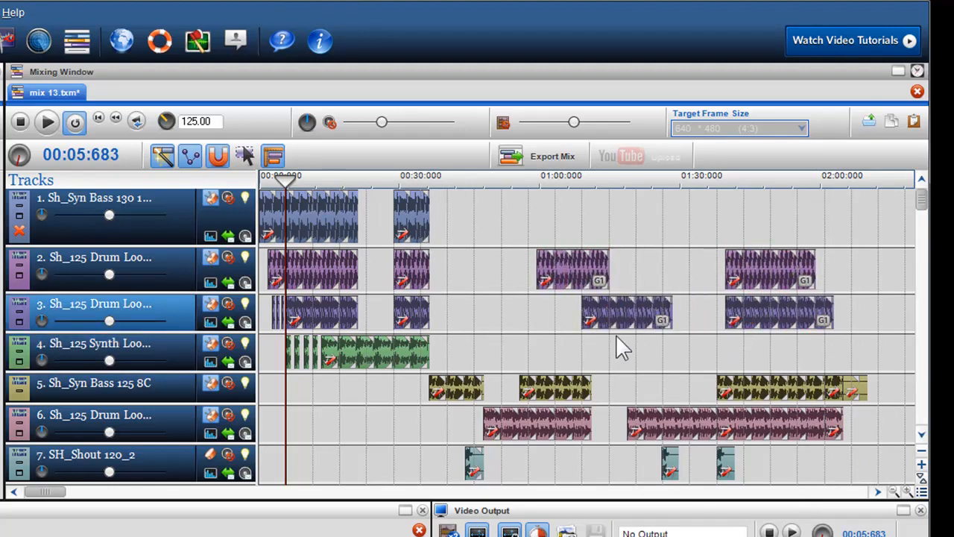
{"action": "mouse_move", "coordinate": [619, 346]}
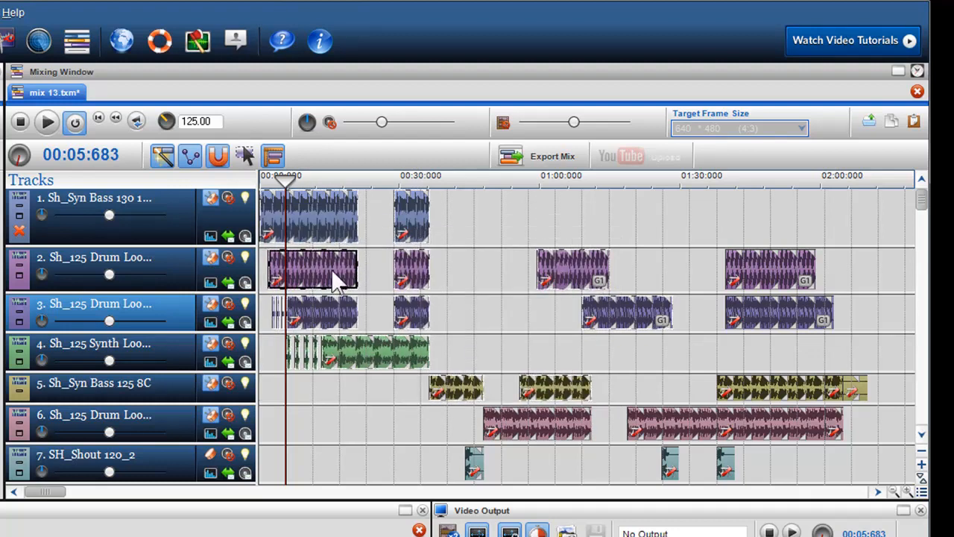
{"action": "right_click", "coordinate": [331, 276]}
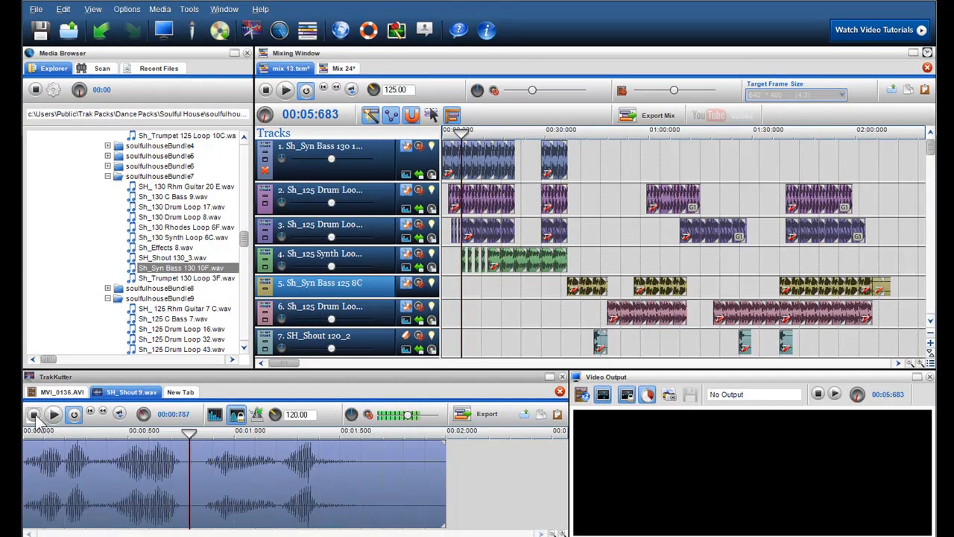
Step: Trim a snippet of the SH_Shout 9 sample, add it near the start of track 5 and audition the mix
{"action": "left_click", "coordinate": [73, 415]}
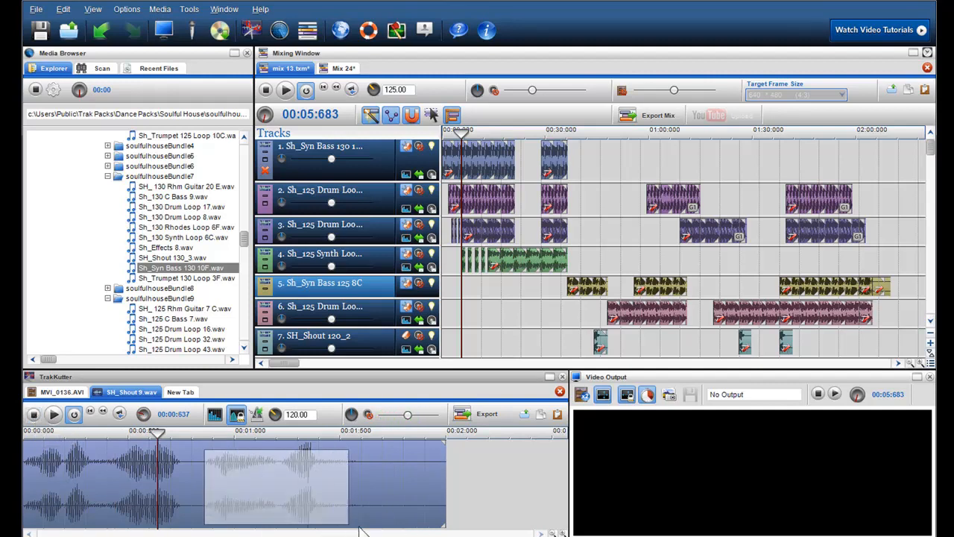
{"action": "left_click", "coordinate": [30, 415]}
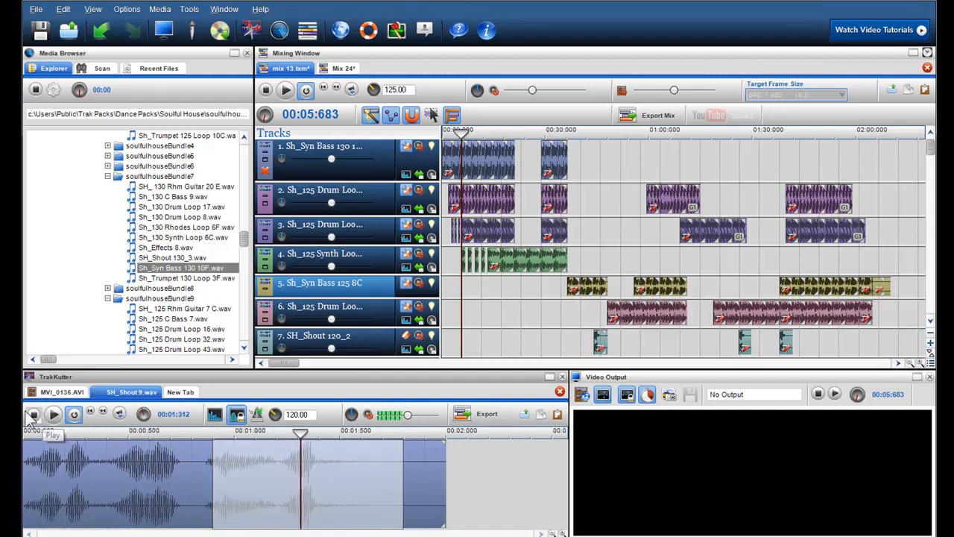
{"action": "right_click", "coordinate": [291, 485]}
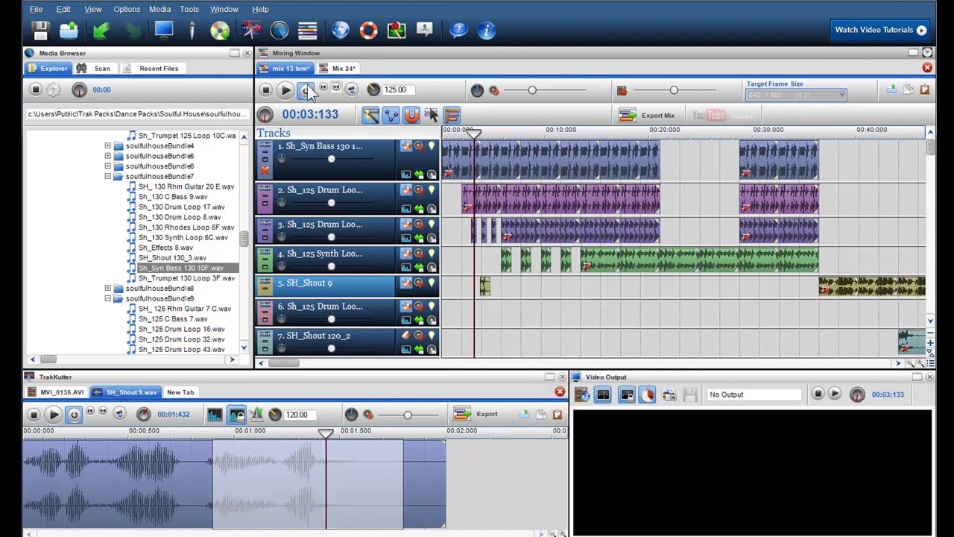
{"action": "left_click", "coordinate": [285, 89]}
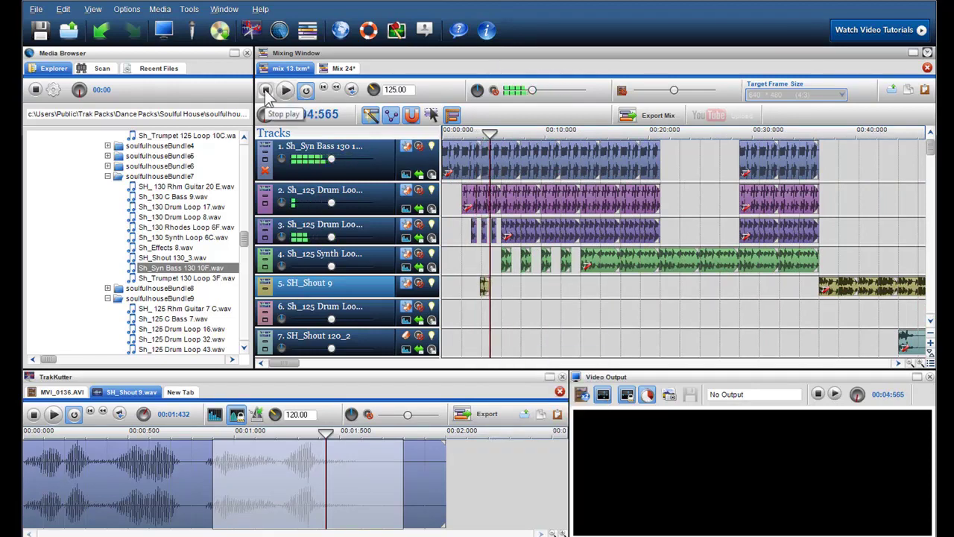
{"action": "left_click", "coordinate": [266, 91]}
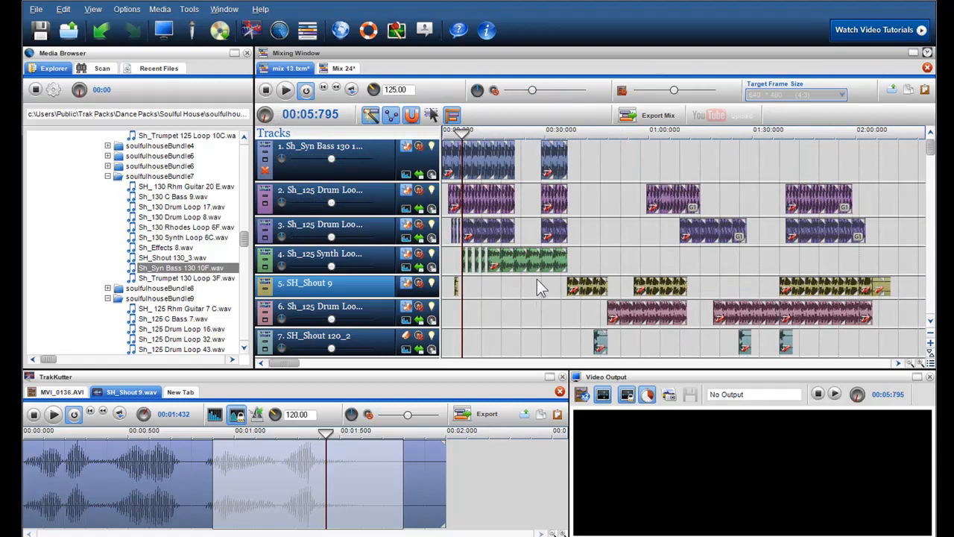
{"action": "mouse_move", "coordinate": [543, 287]}
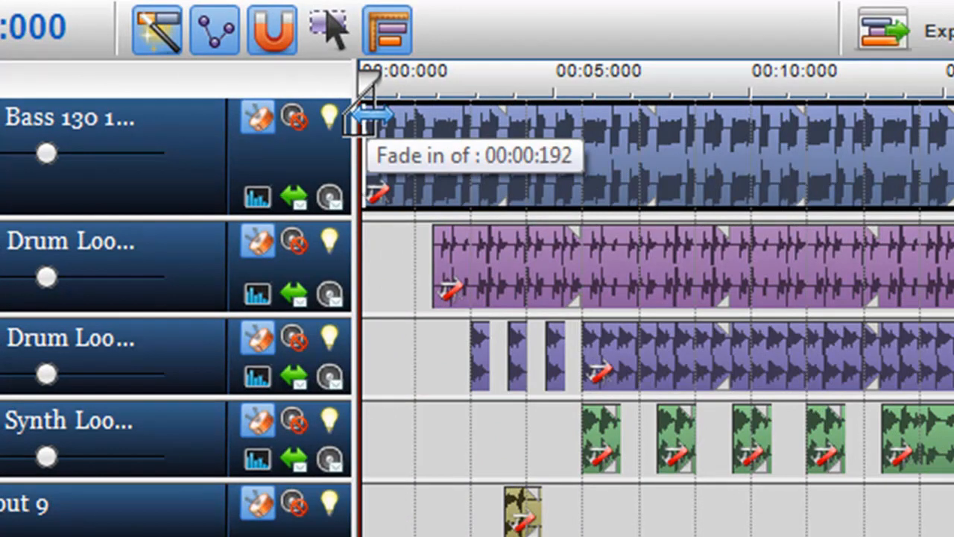
Step: Fade the opening track 1 bass segment in at its start and out at its end
{"action": "left_click_drag", "start_coordinate": [373, 119], "coordinate": [385, 146]}
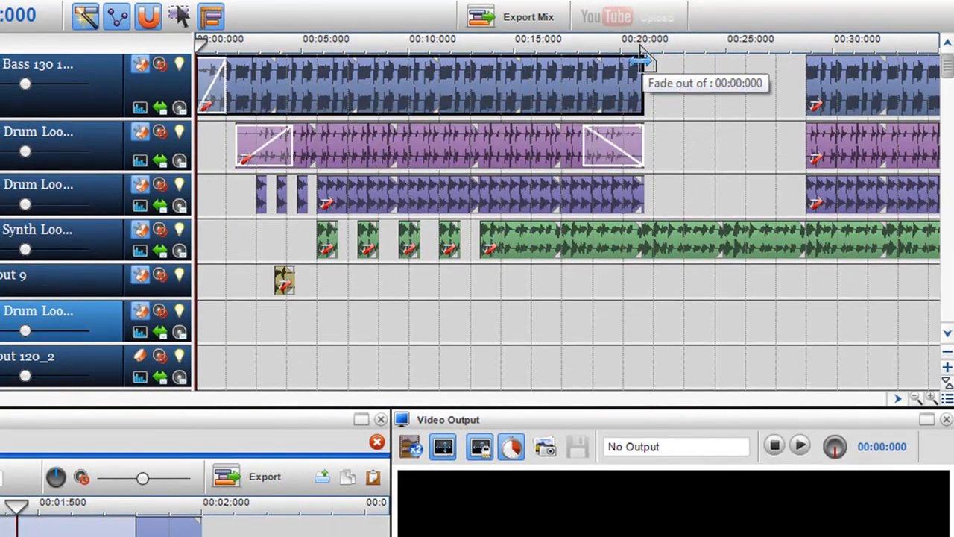
{"action": "mouse_move", "coordinate": [614, 89]}
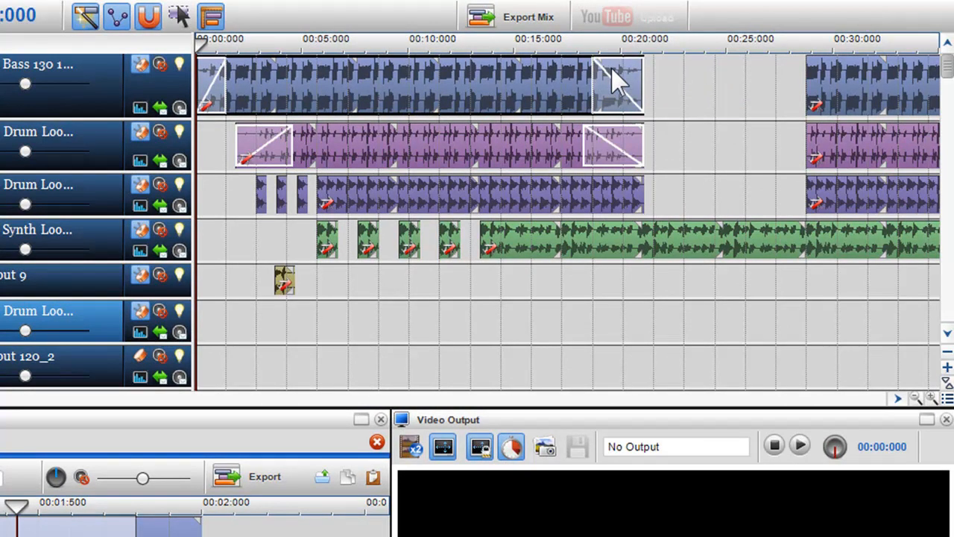
{"action": "right_click", "coordinate": [614, 82]}
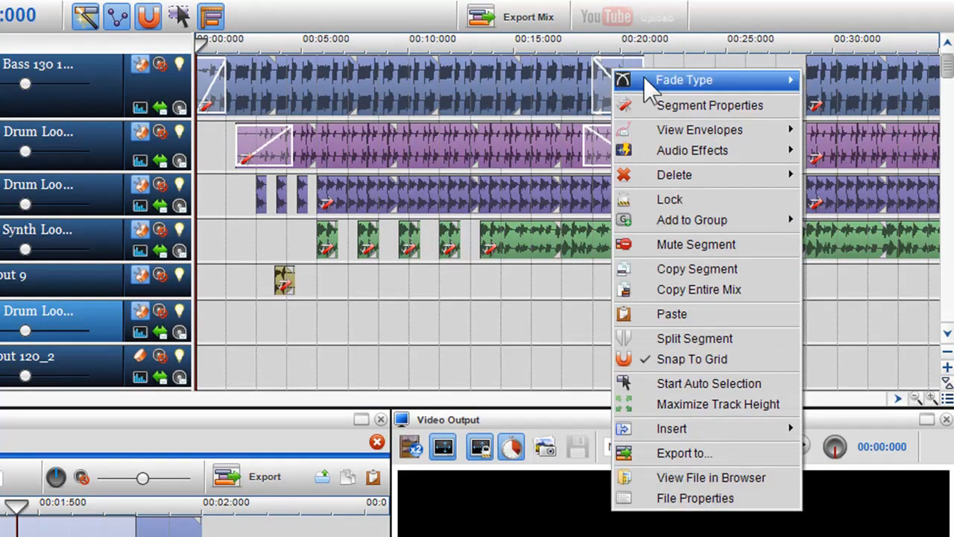
{"action": "mouse_move", "coordinate": [698, 80]}
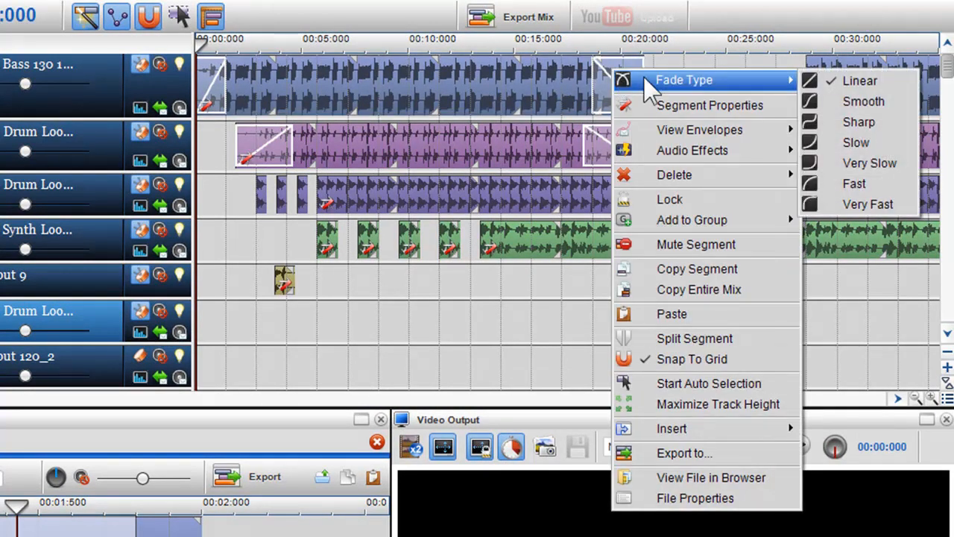
{"action": "mouse_move", "coordinate": [856, 122]}
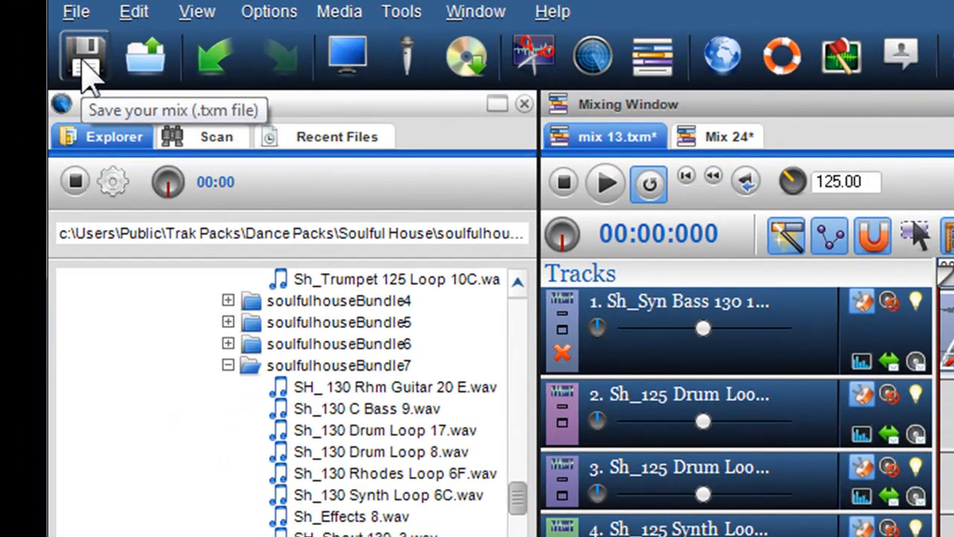
{"action": "left_click", "coordinate": [81, 12]}
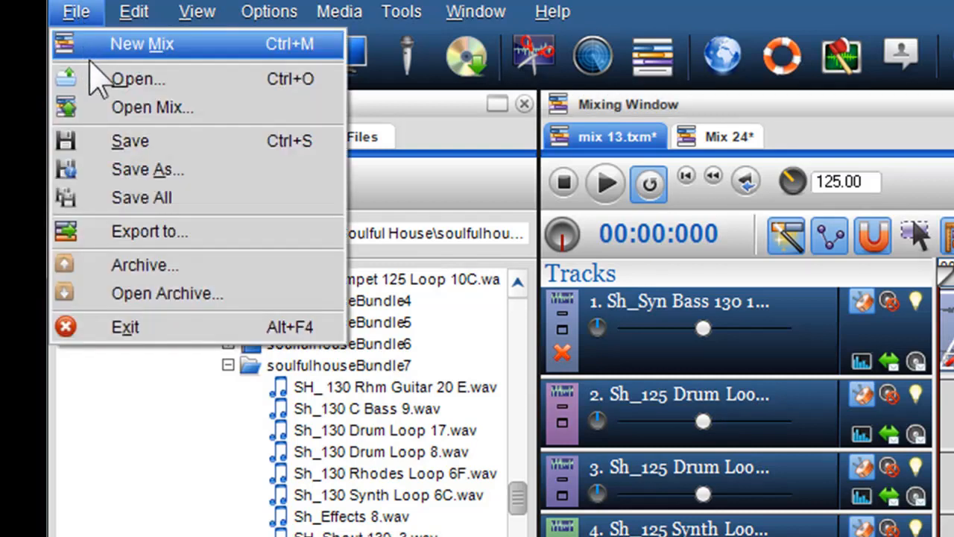
{"action": "mouse_move", "coordinate": [146, 169]}
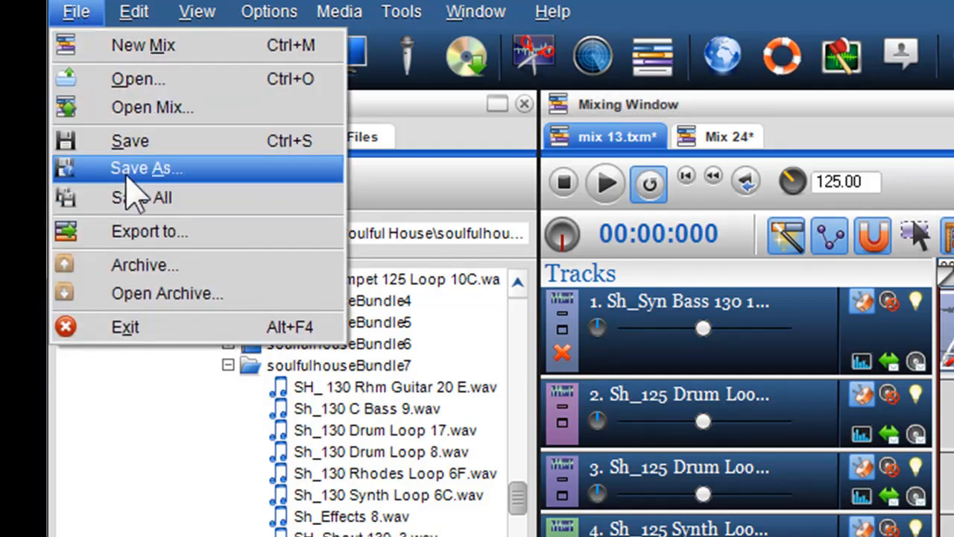
{"action": "left_click", "coordinate": [146, 167]}
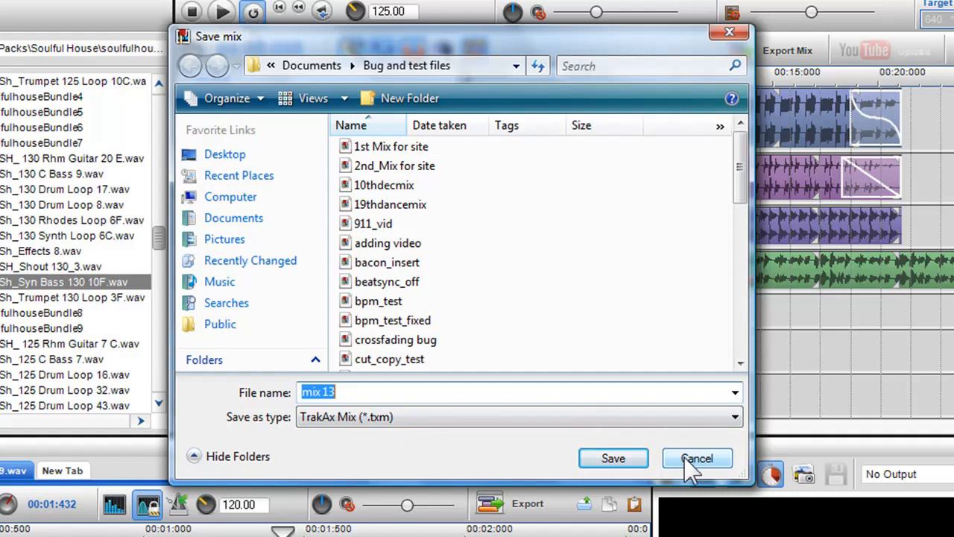
{"action": "left_click", "coordinate": [698, 458]}
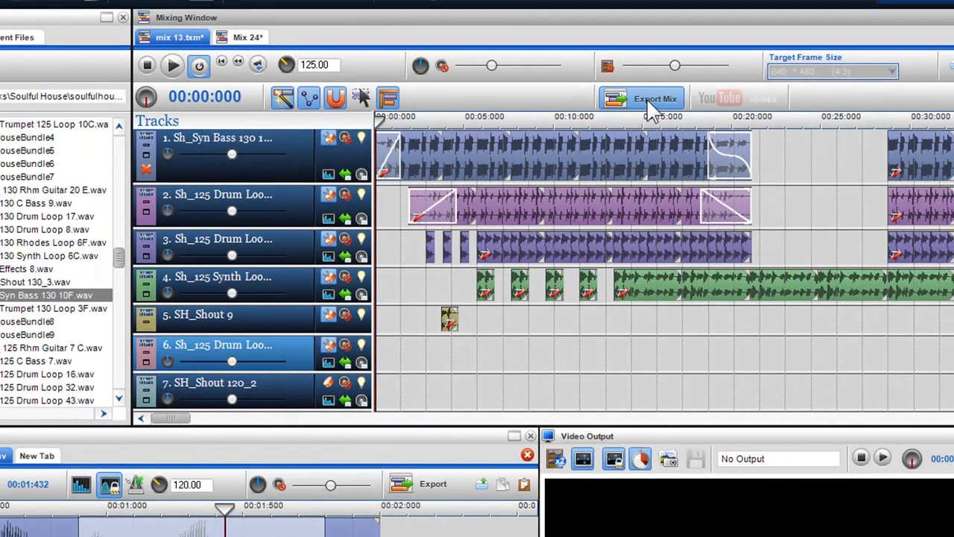
Step: Start an MP3 export of the mix with the file name 'funky mix'
{"action": "left_click", "coordinate": [654, 98]}
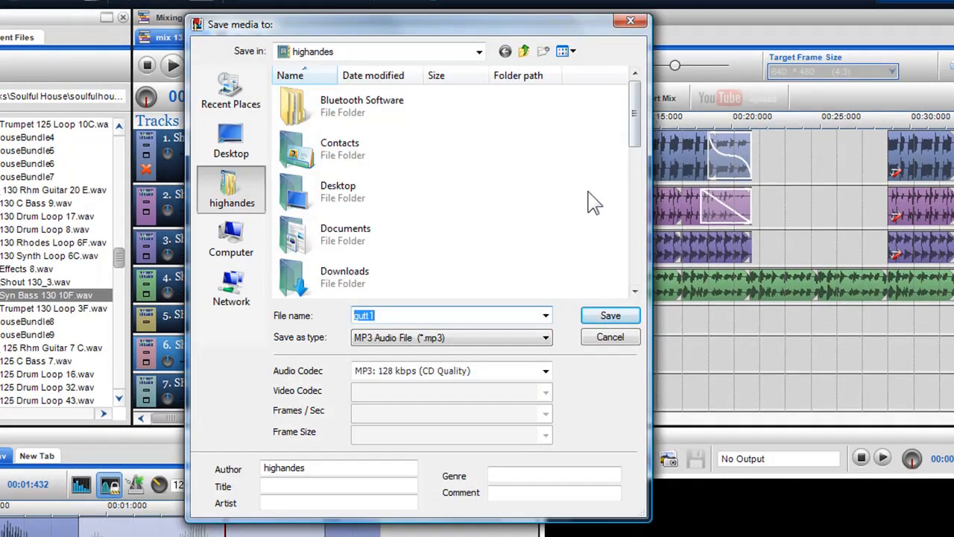
{"action": "type", "text": "funky"}
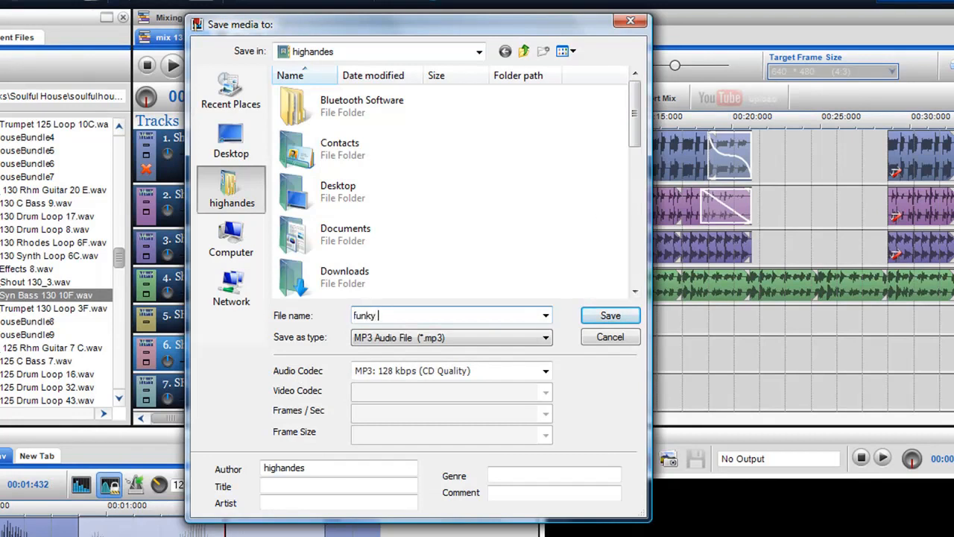
{"action": "type", "text": "mix"}
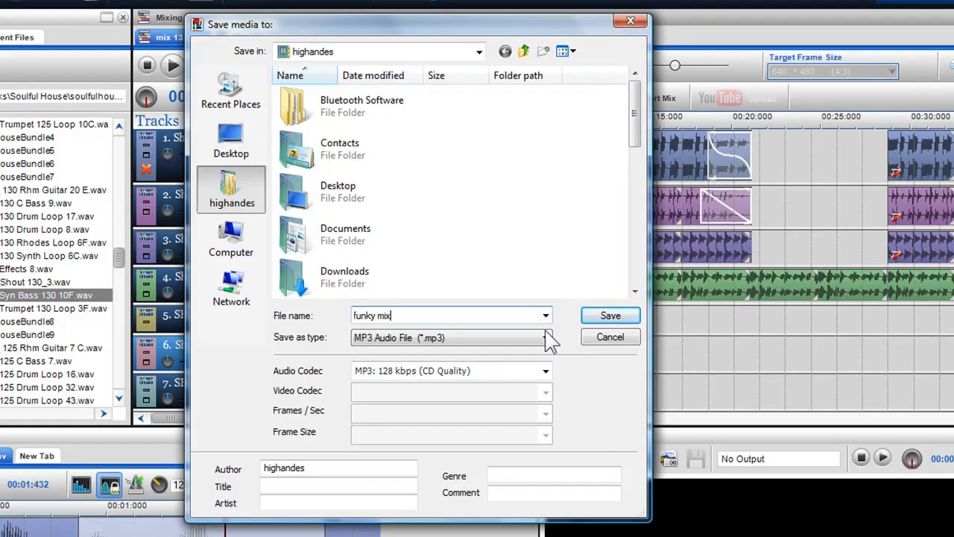